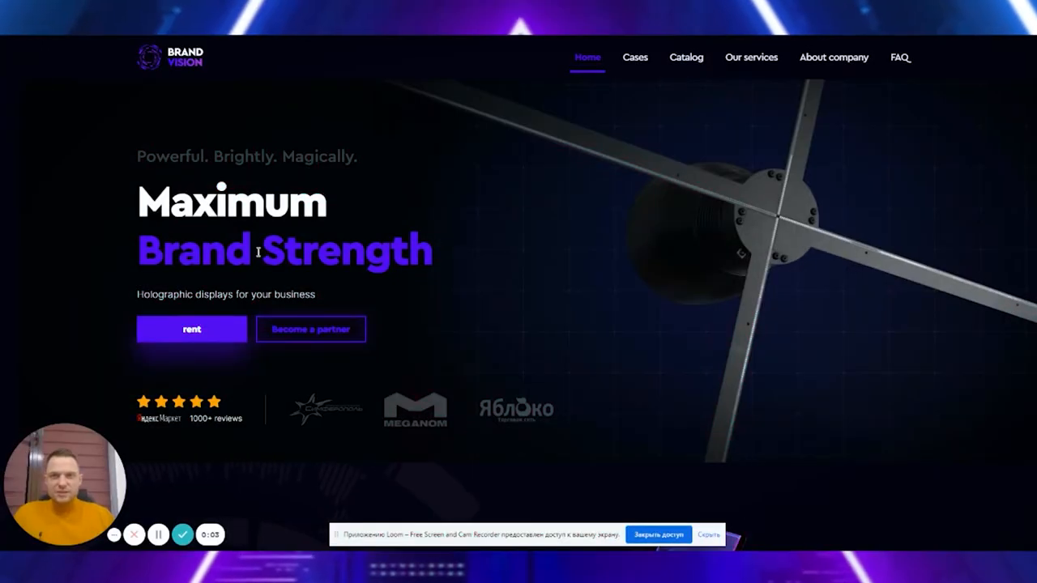
# Scroll the Brand Vision homepage past 3D Holograms and 3D content to Effective Advertising
pyautogui.scroll(-3)
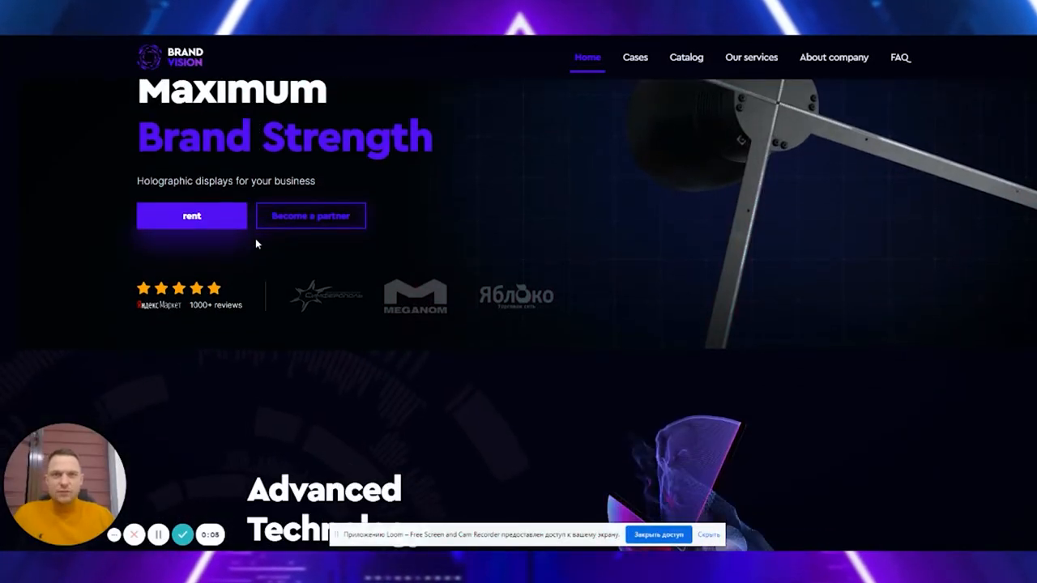
pyautogui.scroll(-3)
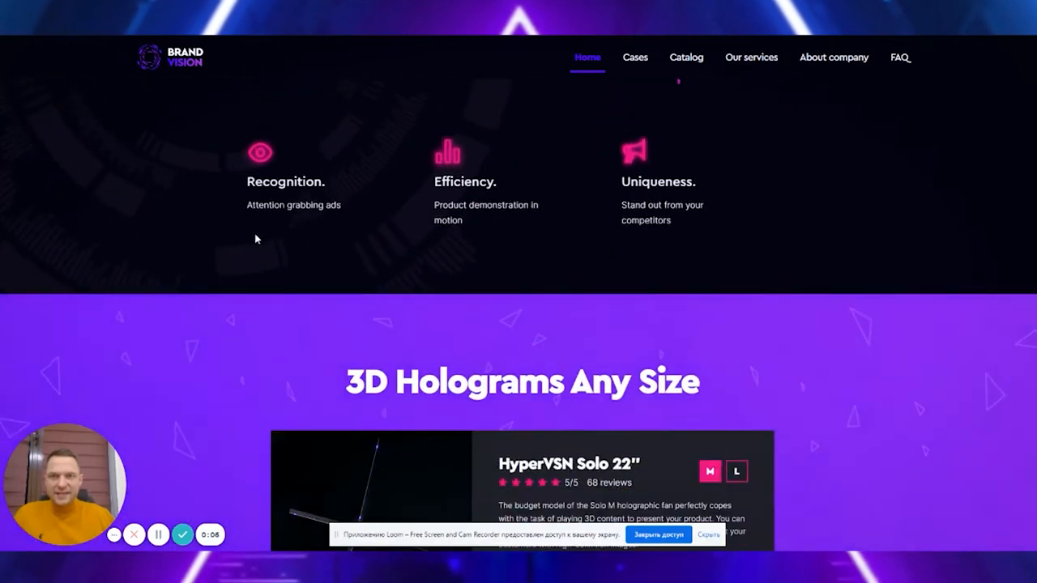
pyautogui.scroll(-3)
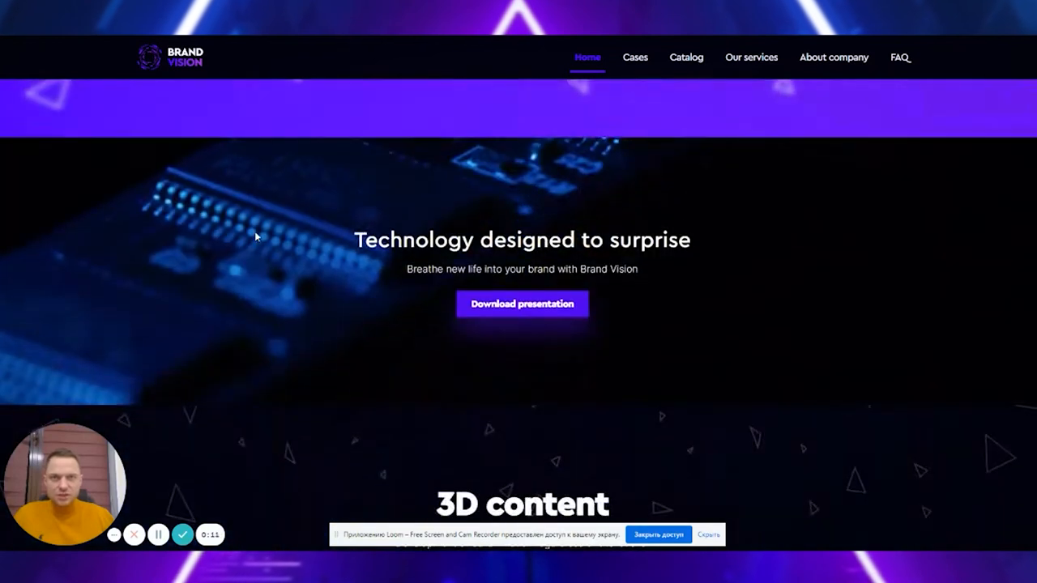
pyautogui.scroll(-3)
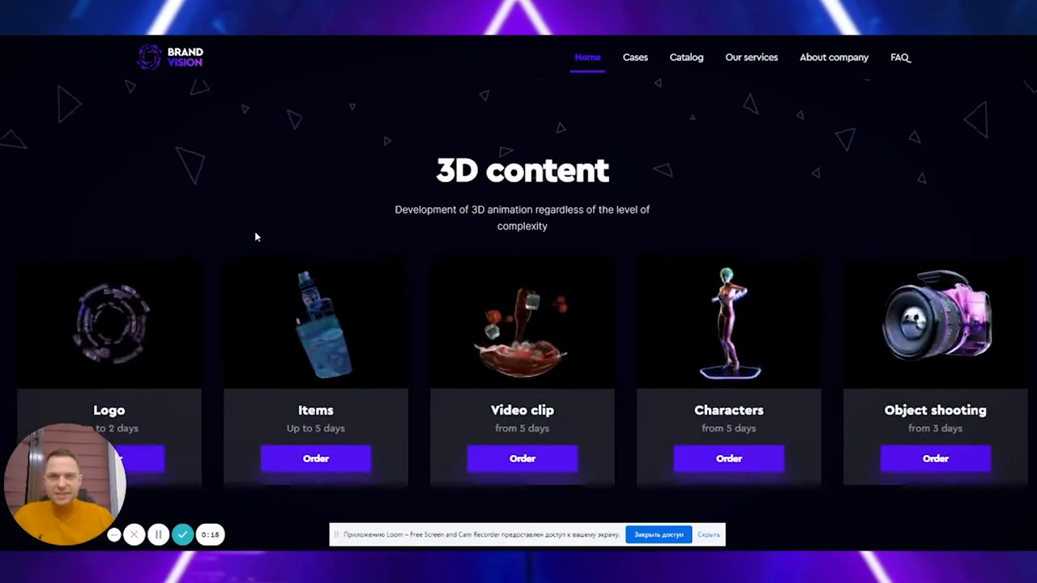
pyautogui.scroll(-3)
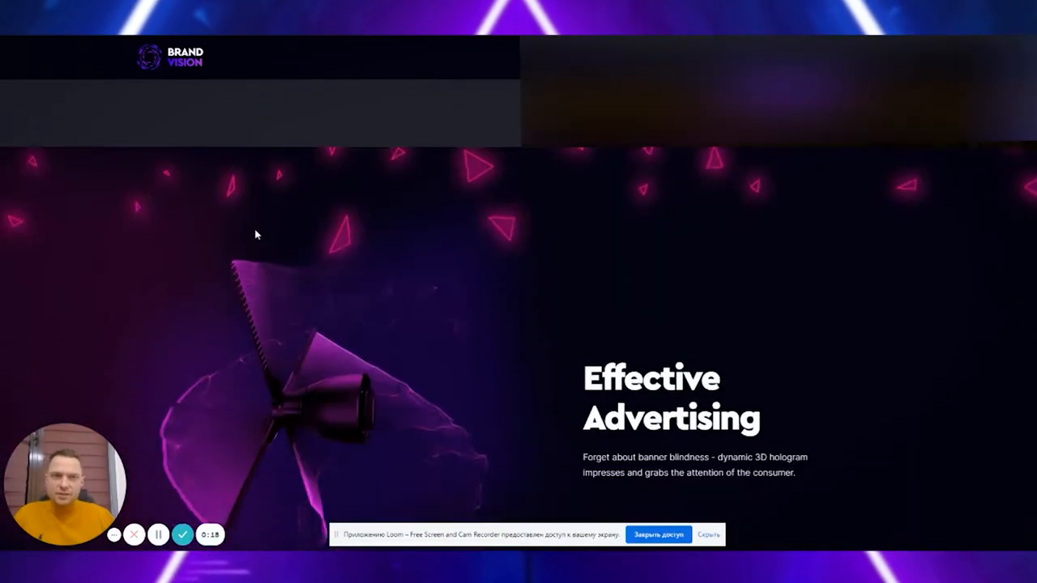
pyautogui.scroll(-3)
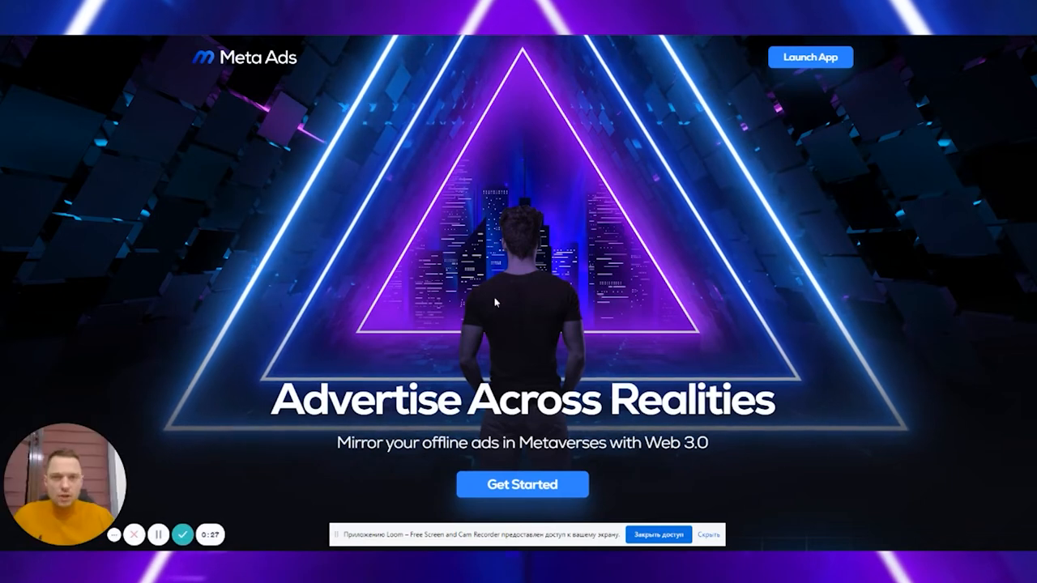
pyautogui.moveTo(707, 276)
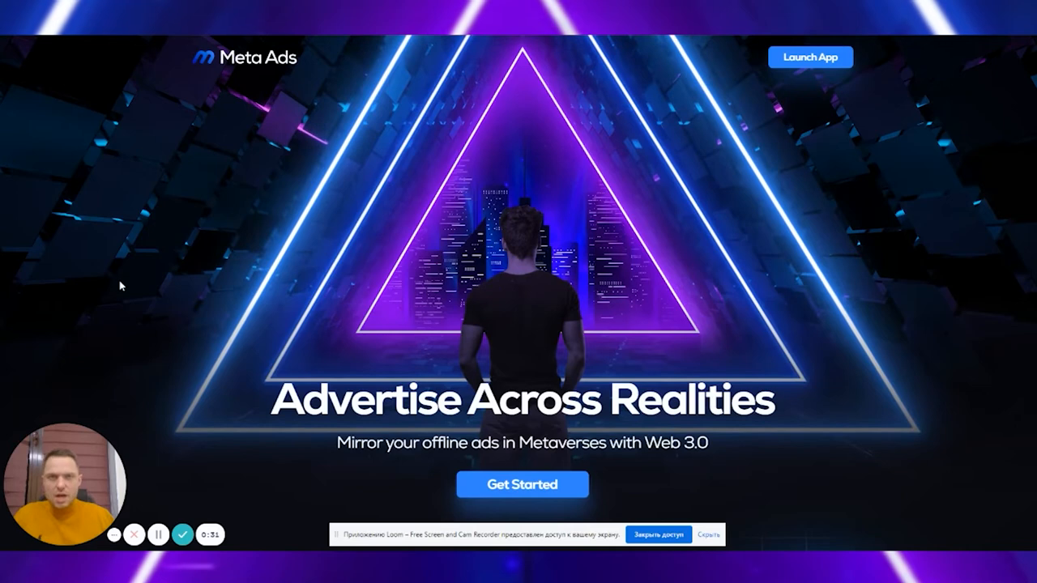
pyautogui.moveTo(229, 291)
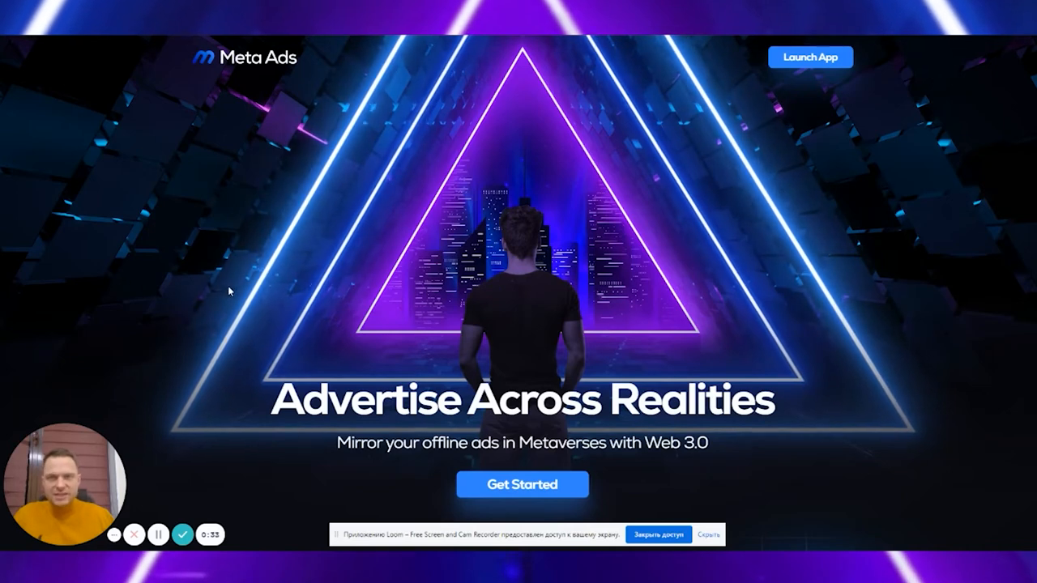
# Scroll past Indoor and Outdoor Ads to the Integrate Ad Space partner logos
pyautogui.scroll(-3)
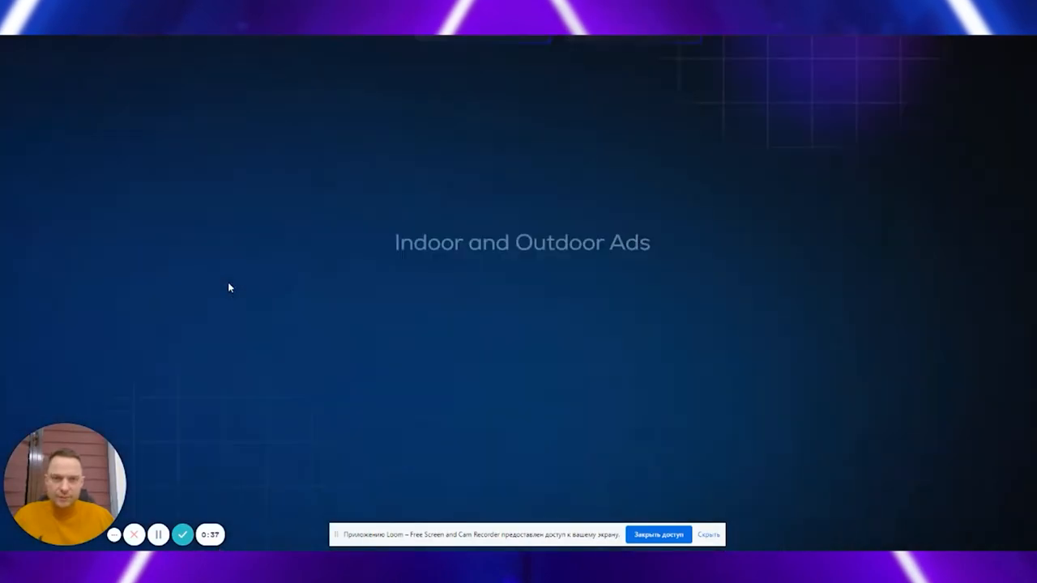
pyautogui.scroll(-3)
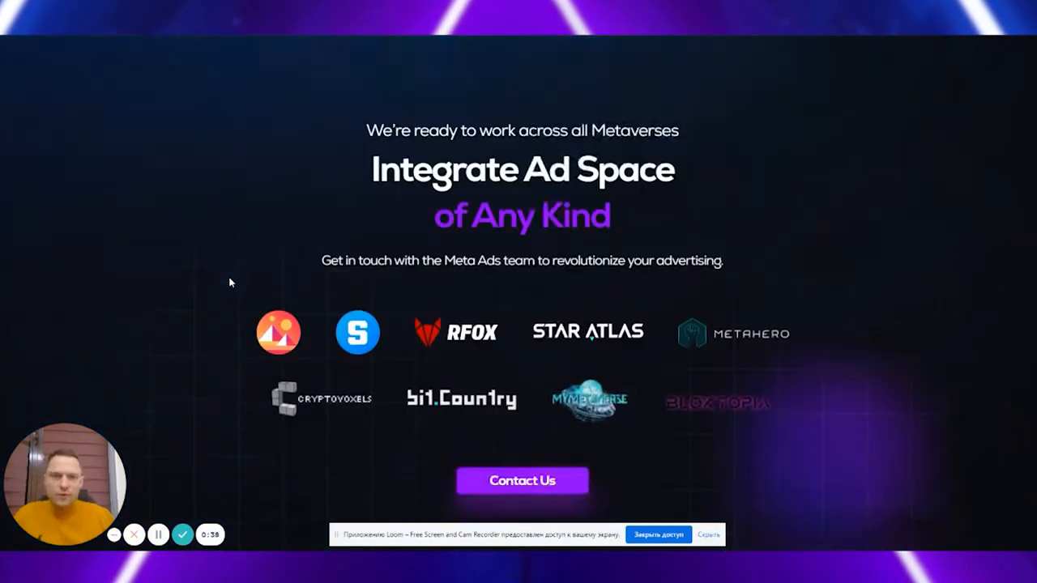
pyautogui.scroll(-3)
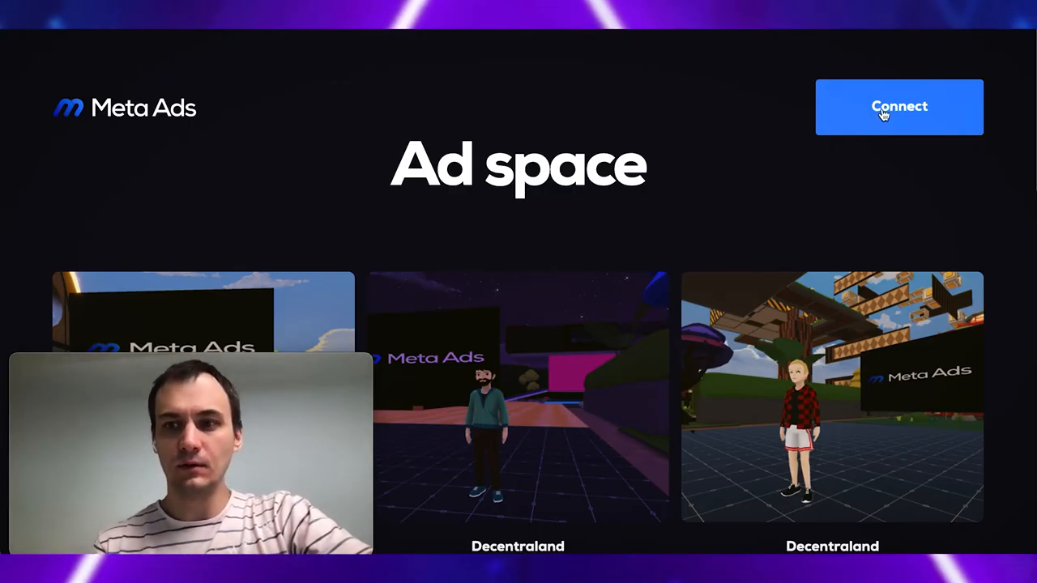
# Connect and log in with MetaMask, unlocking the wallet and signing the request
pyautogui.click(898, 106)
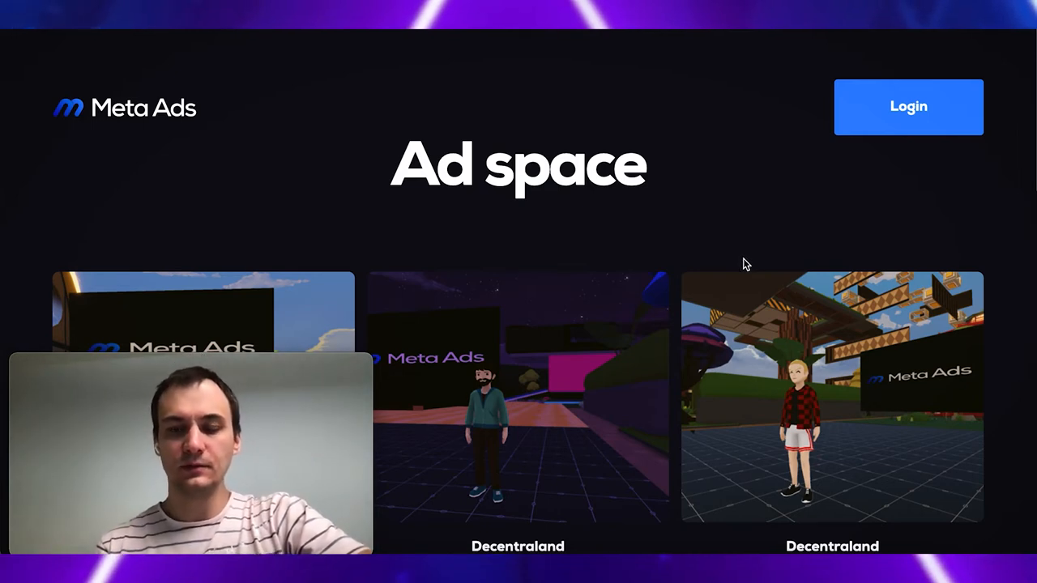
pyautogui.moveTo(839, 190)
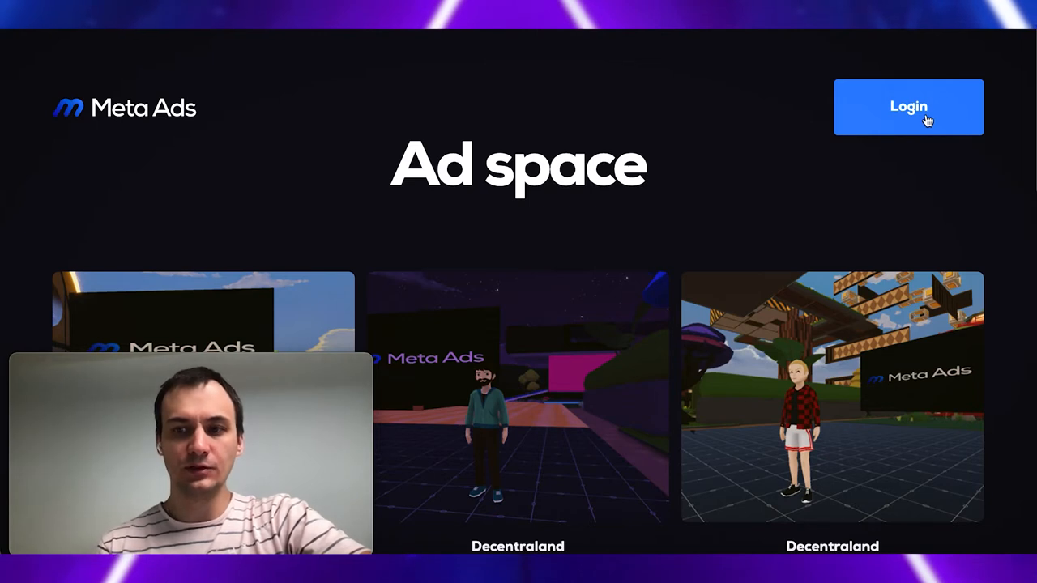
pyautogui.click(907, 107)
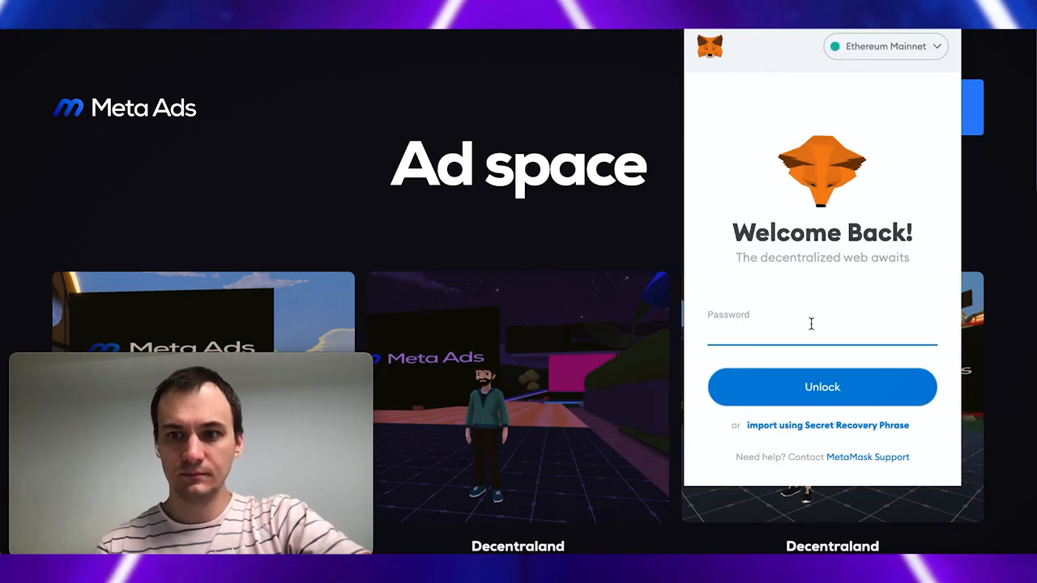
pyautogui.click(822, 386)
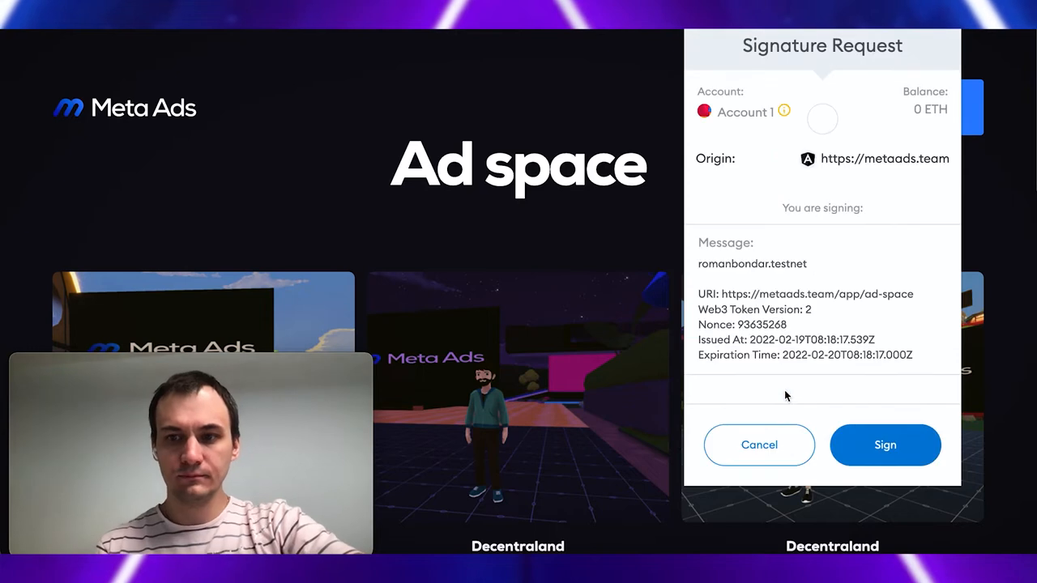
pyautogui.click(885, 445)
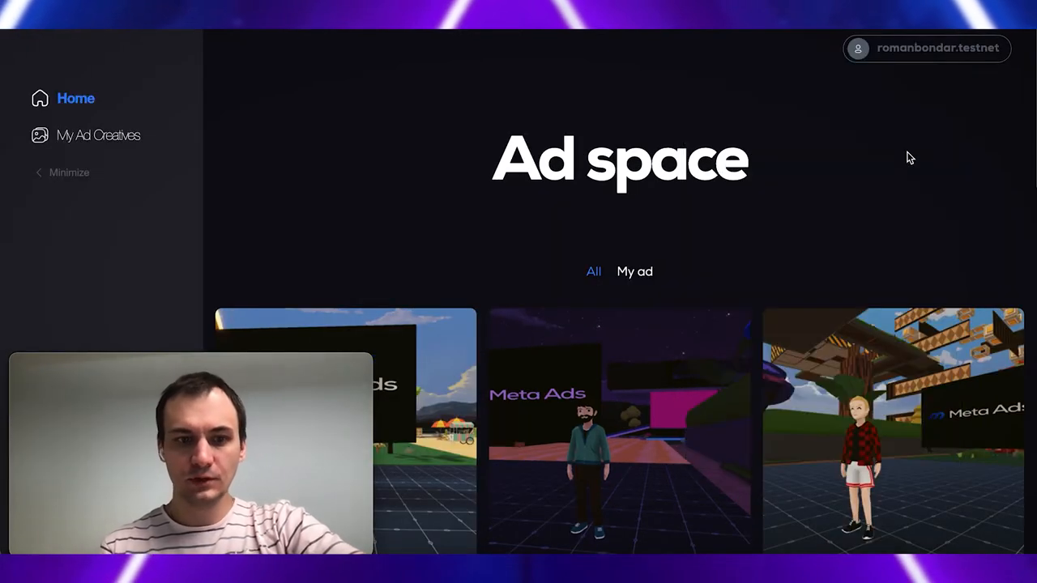
pyautogui.moveTo(703, 244)
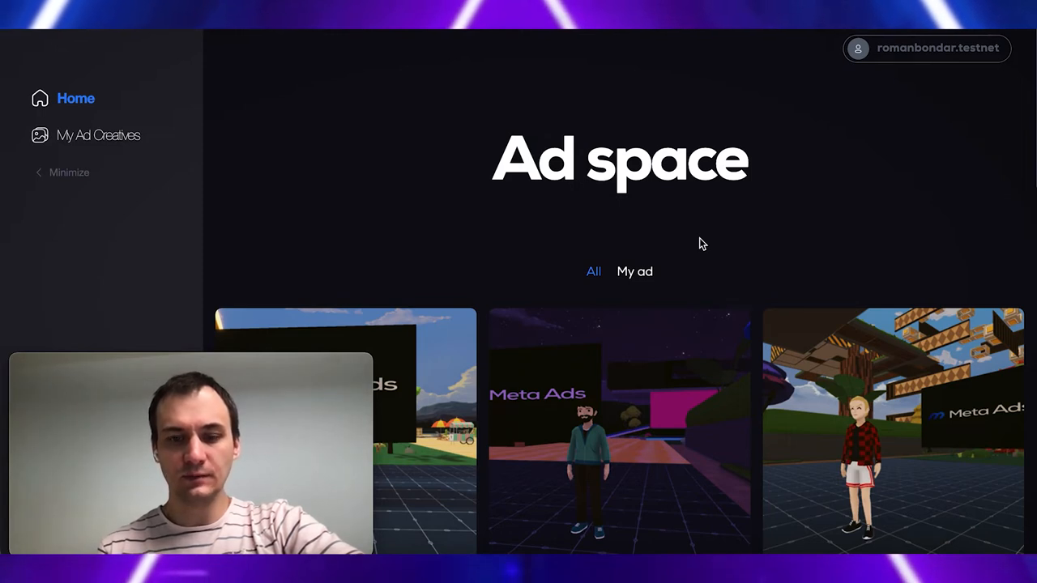
pyautogui.scroll(-3)
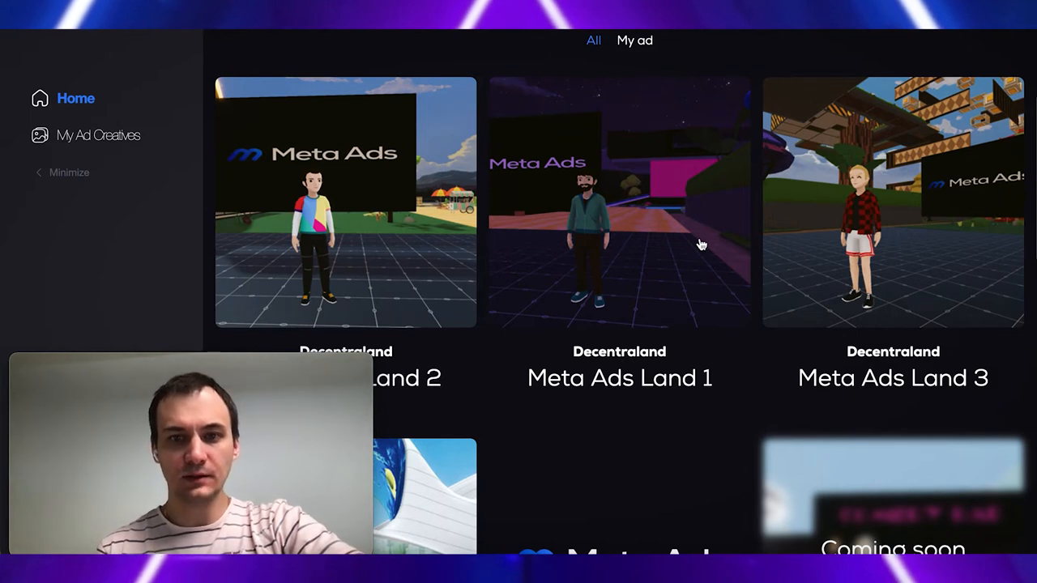
pyautogui.scroll(-3)
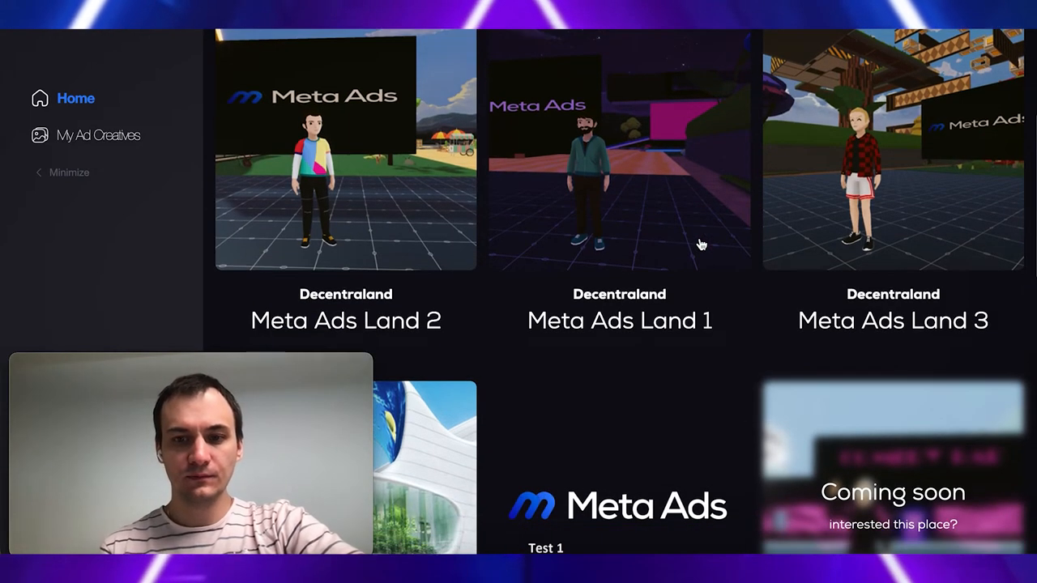
pyautogui.scroll(-3)
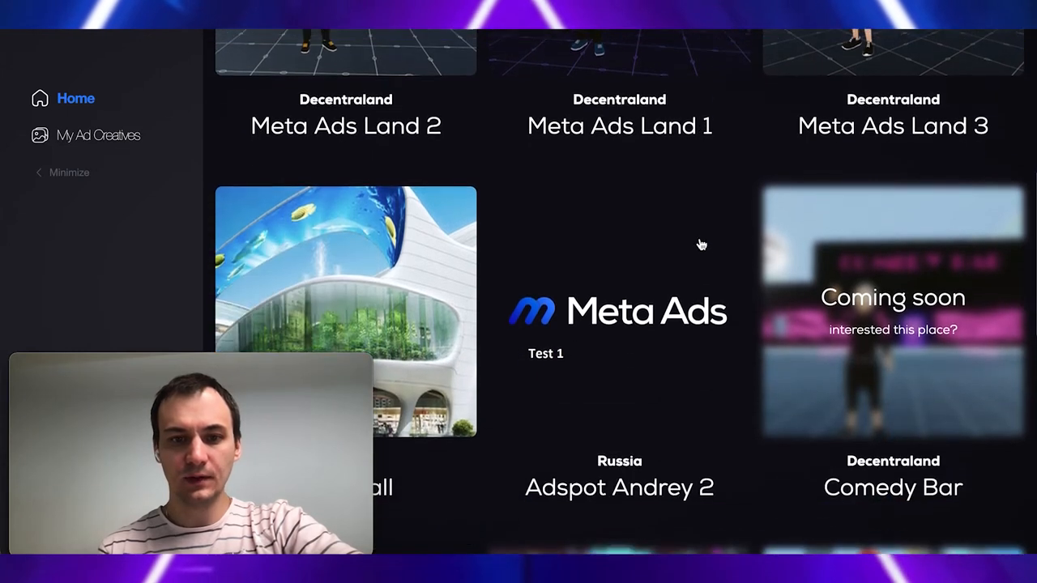
pyautogui.scroll(-3)
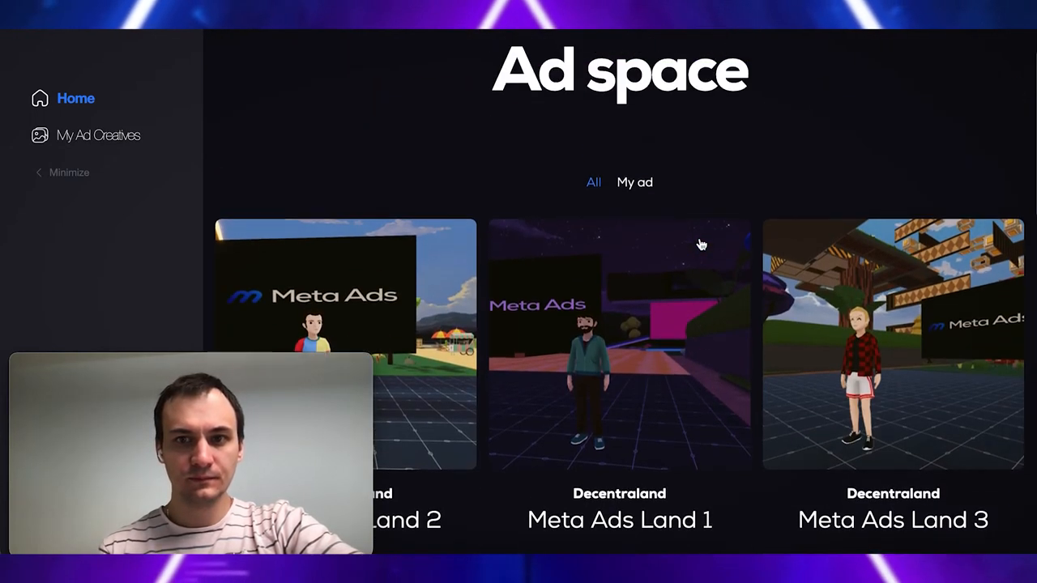
pyautogui.moveTo(134, 172)
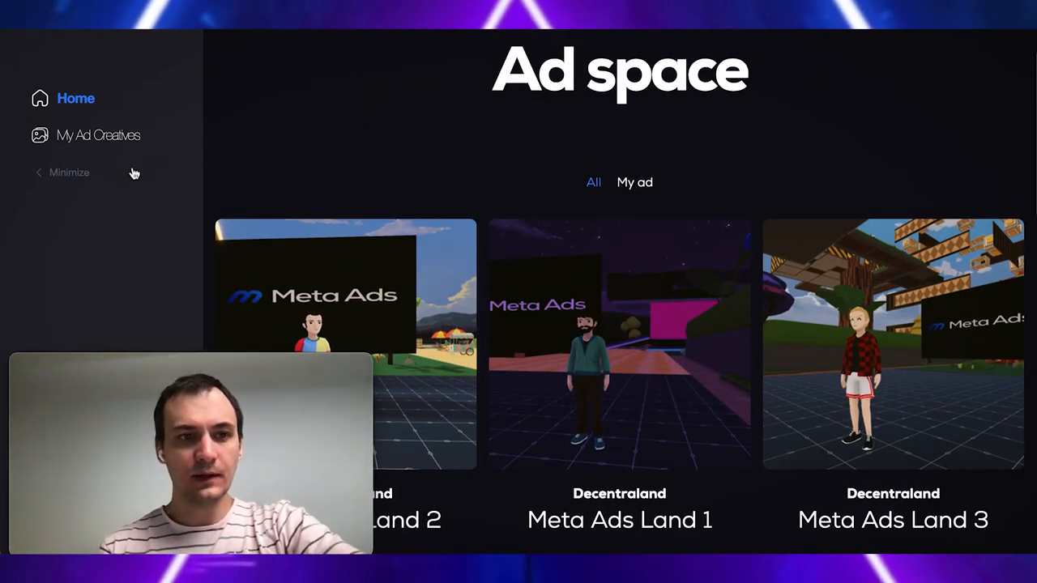
# View the empty My Ad Creatives page, then return to the Ad space home
pyautogui.click(98, 135)
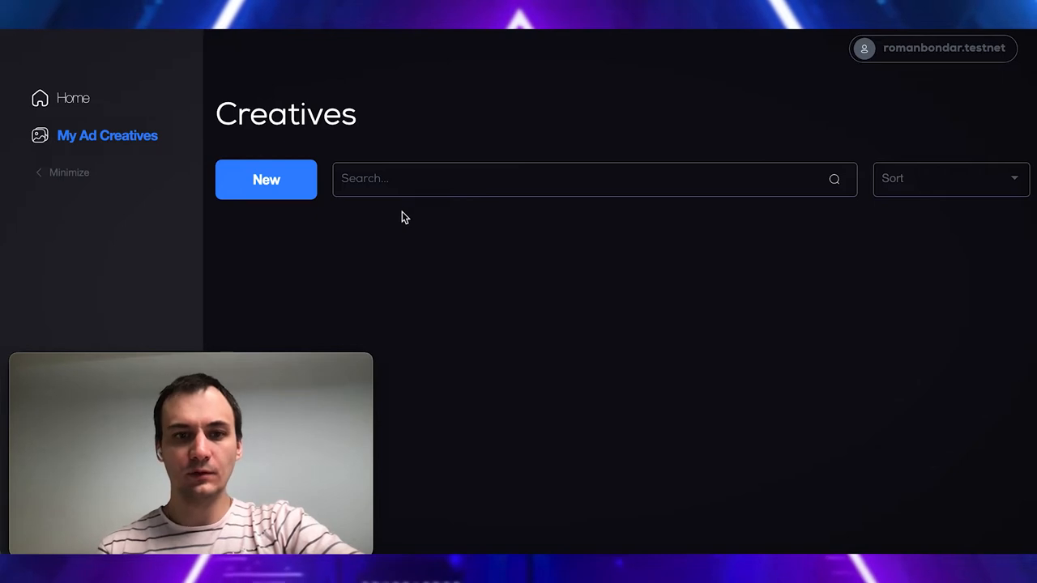
pyautogui.click(73, 98)
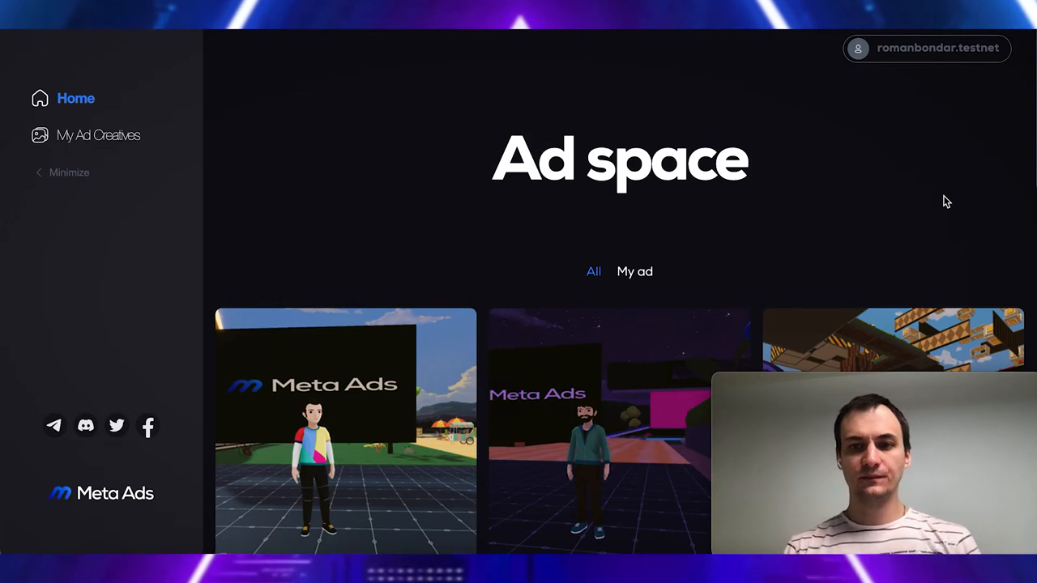
pyautogui.scroll(-3)
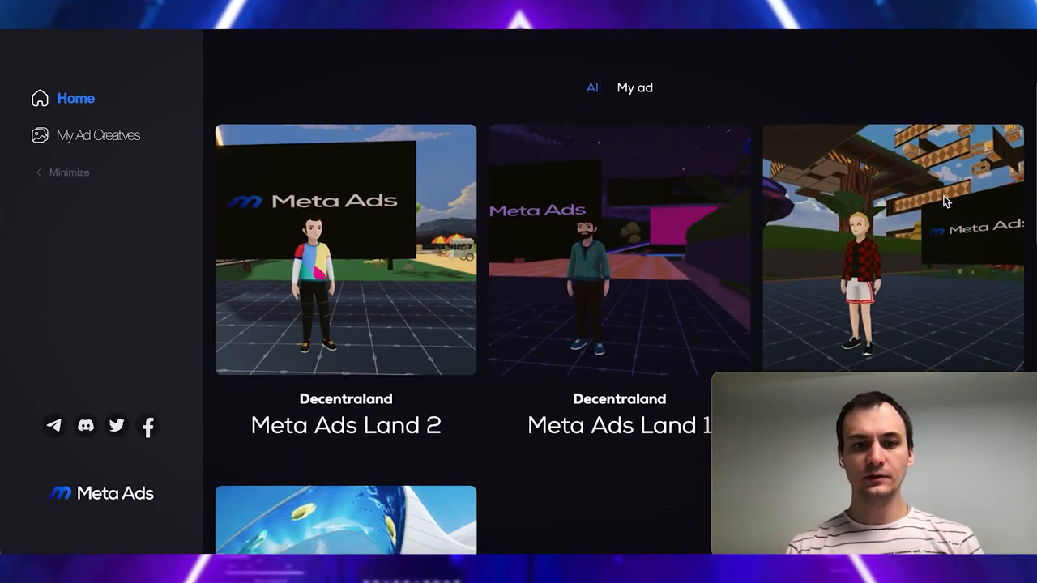
pyautogui.scroll(-3)
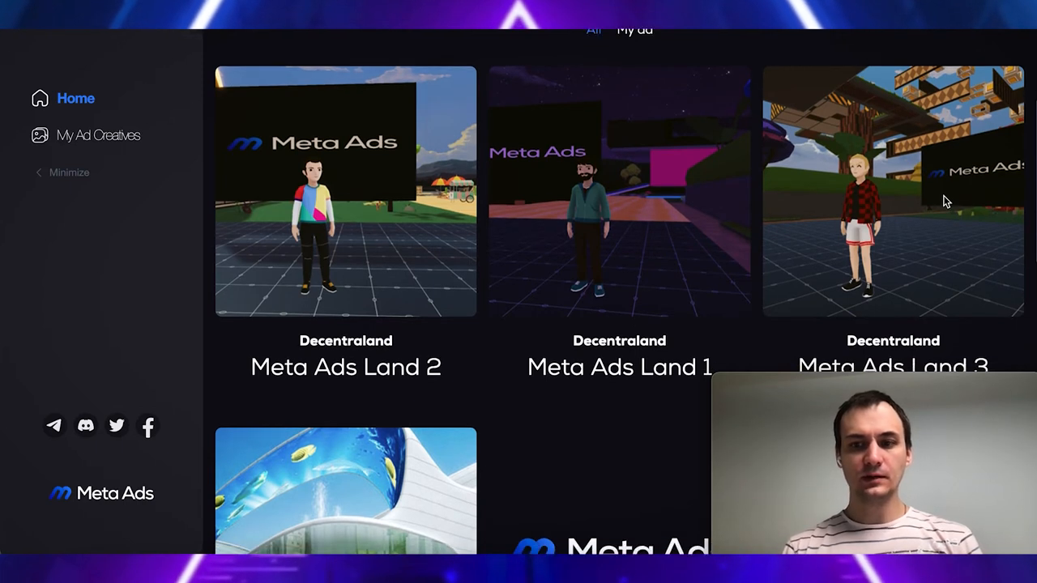
pyautogui.scroll(-3)
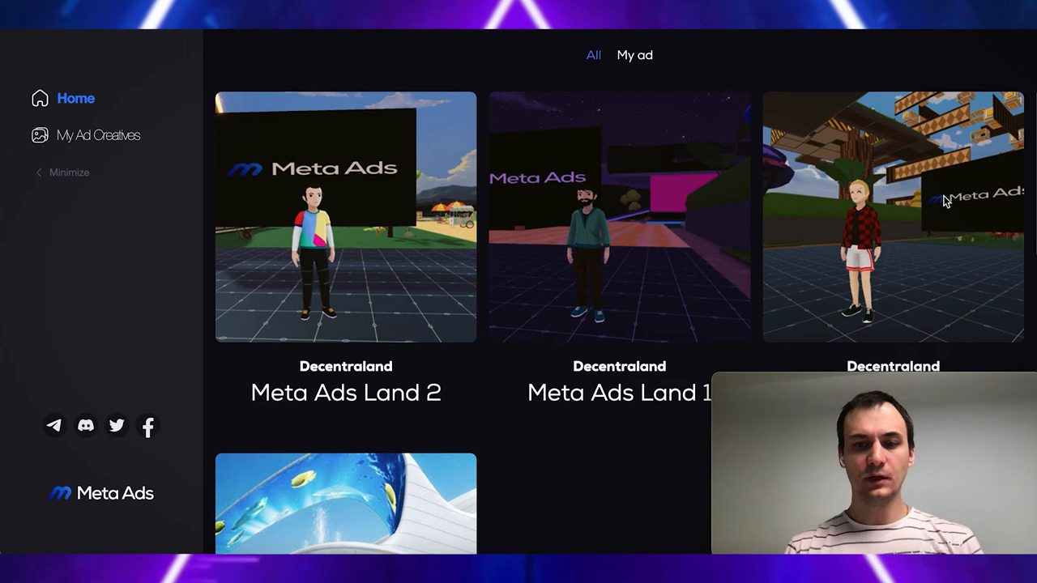
pyautogui.moveTo(354, 262)
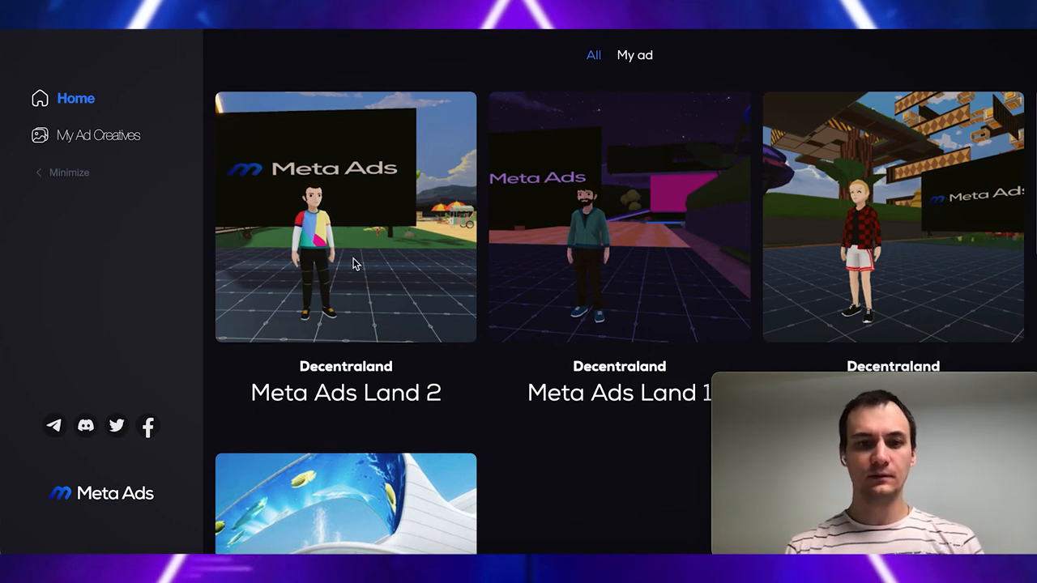
pyautogui.moveTo(361, 242)
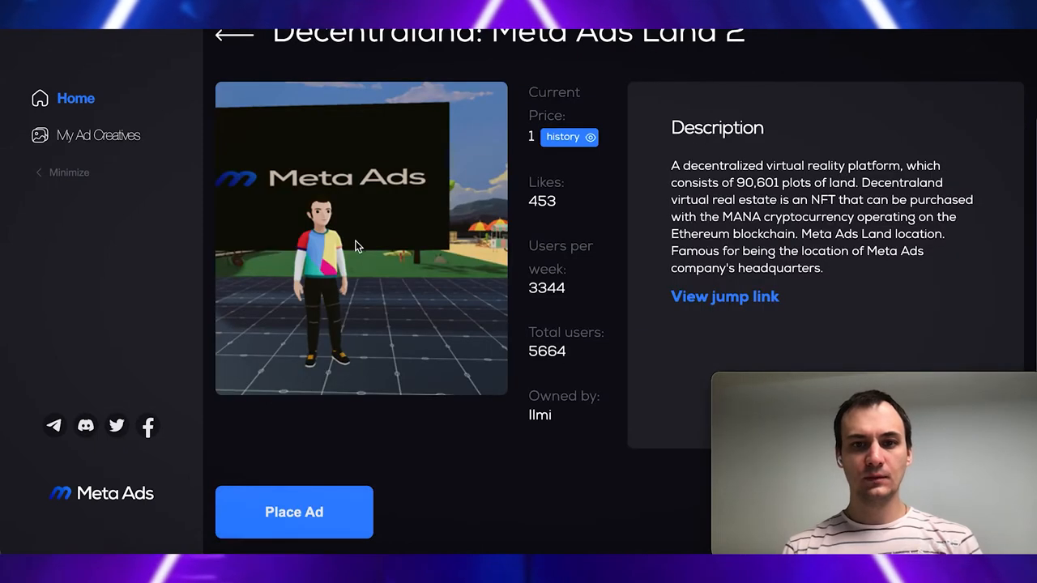
pyautogui.moveTo(379, 235)
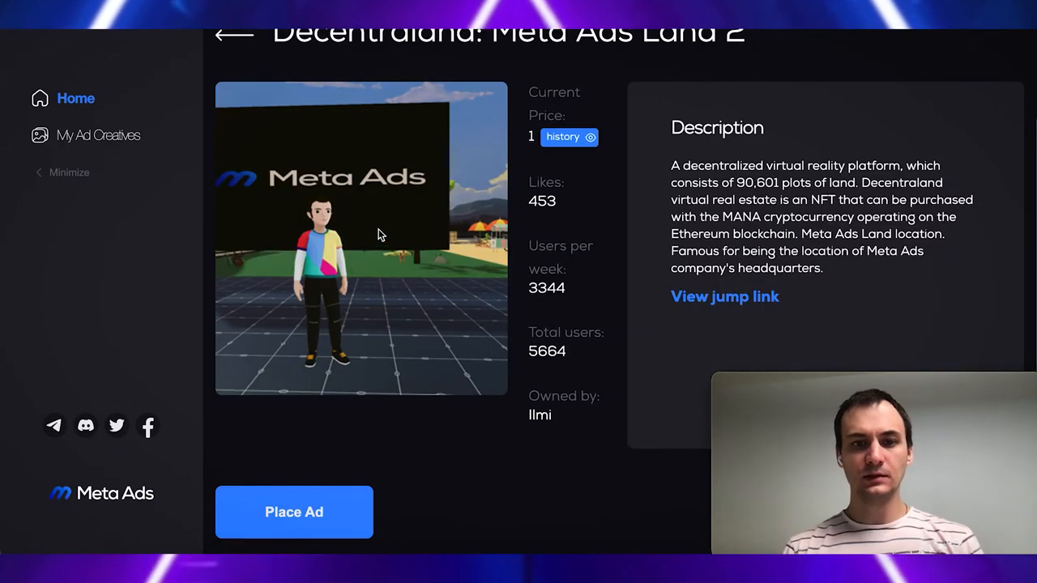
pyautogui.moveTo(476, 310)
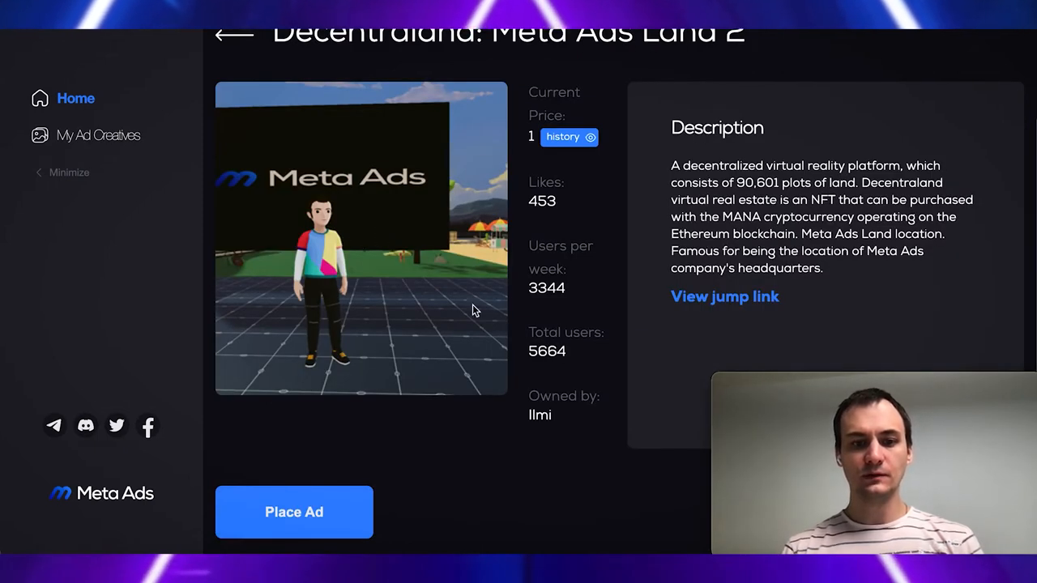
pyautogui.moveTo(317, 521)
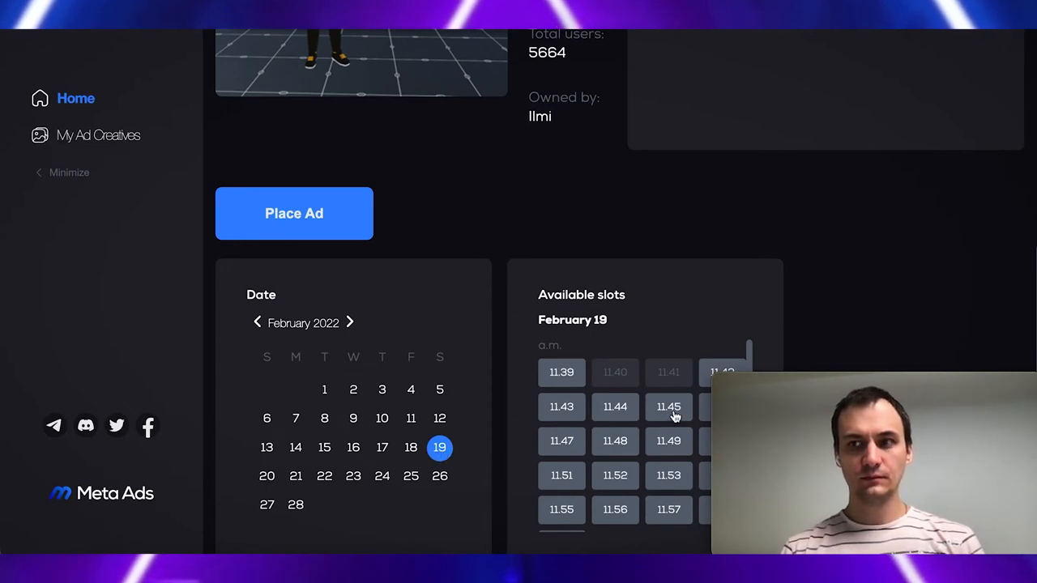
# Reserve the 11.45 slot on February 19 for Meta Ads Land 2
pyautogui.click(669, 407)
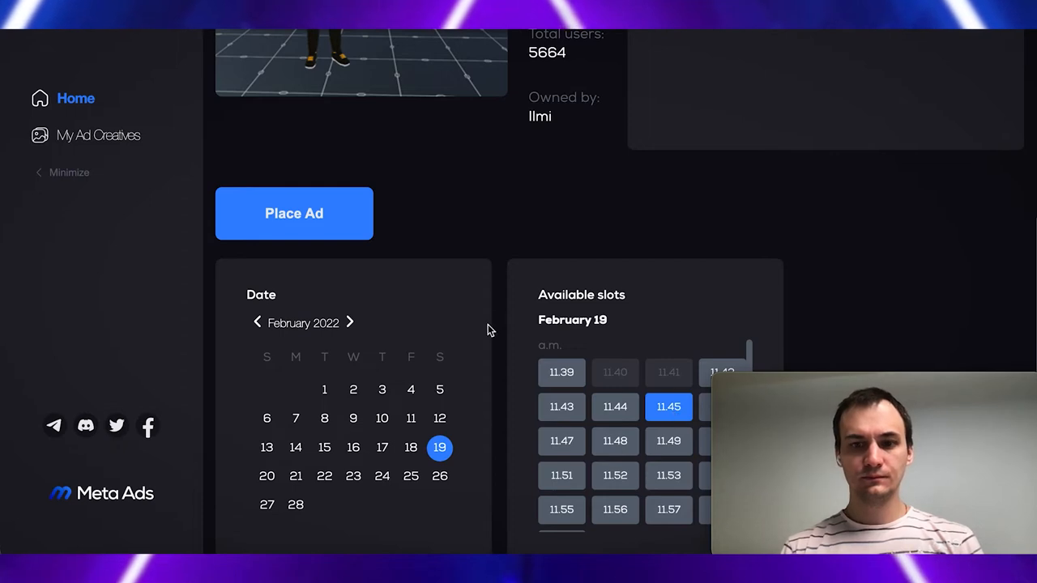
pyautogui.scroll(-3)
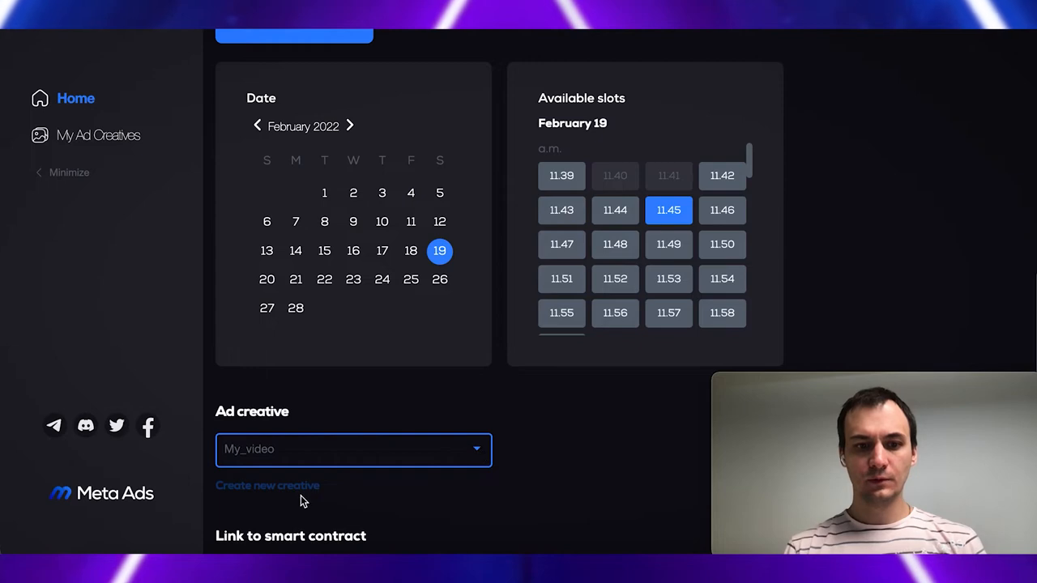
pyautogui.moveTo(284, 488)
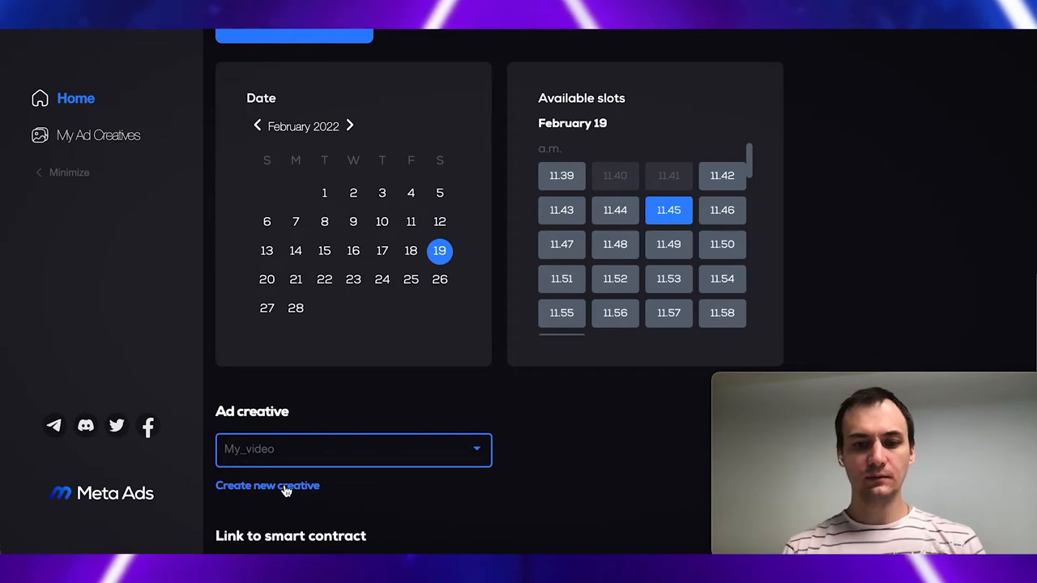
# Save creative 'My video 2' with me_out.webm and approve the NEAR wallet transaction
pyautogui.click(267, 485)
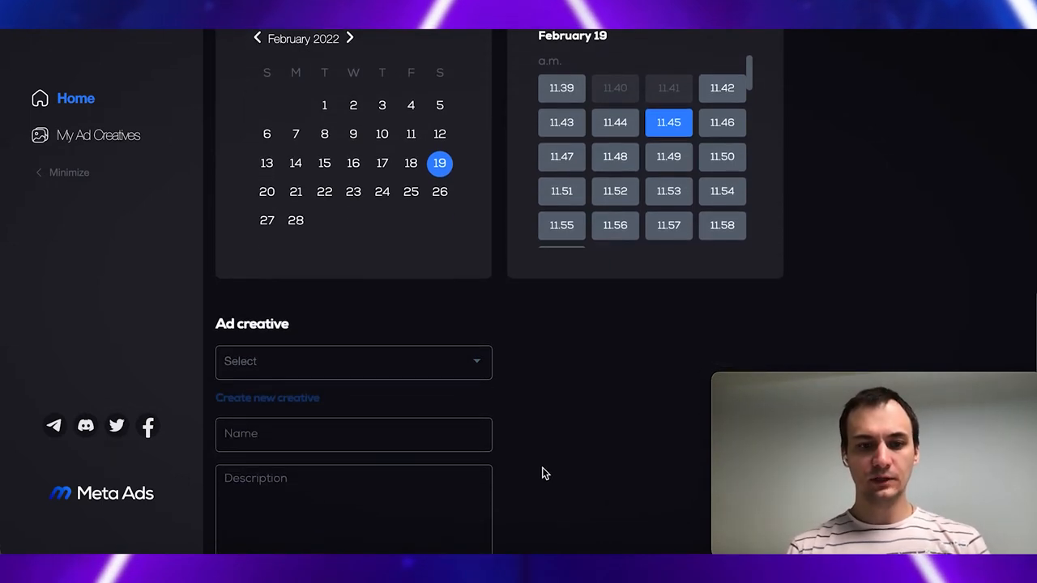
pyautogui.write('My')
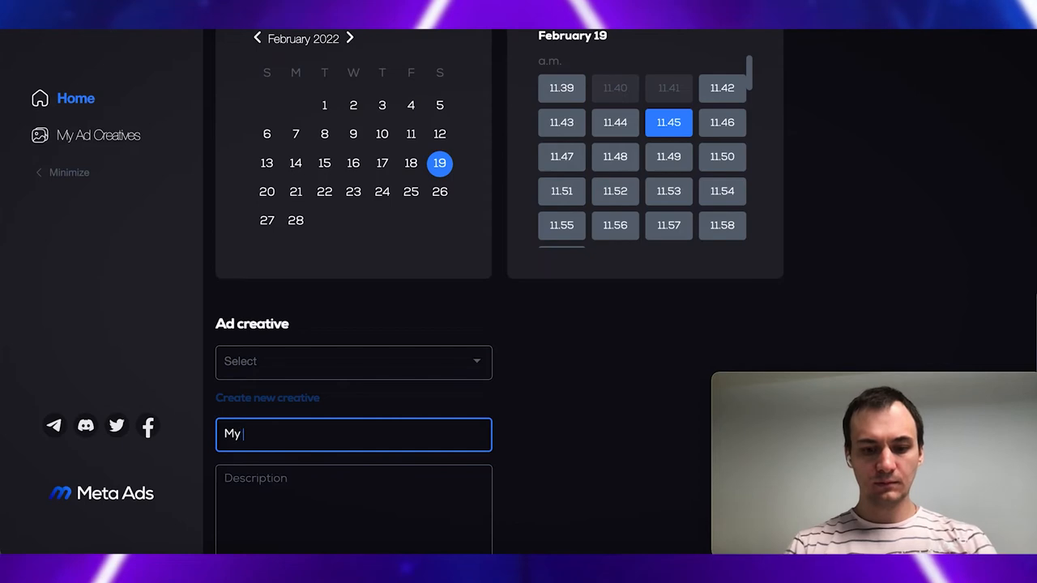
pyautogui.click(375, 486)
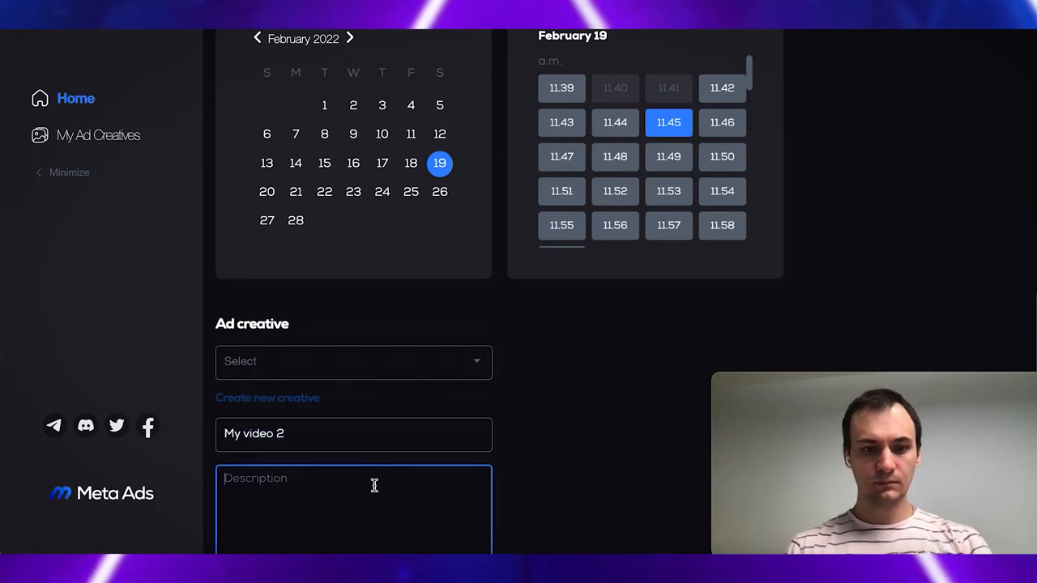
pyautogui.click(267, 445)
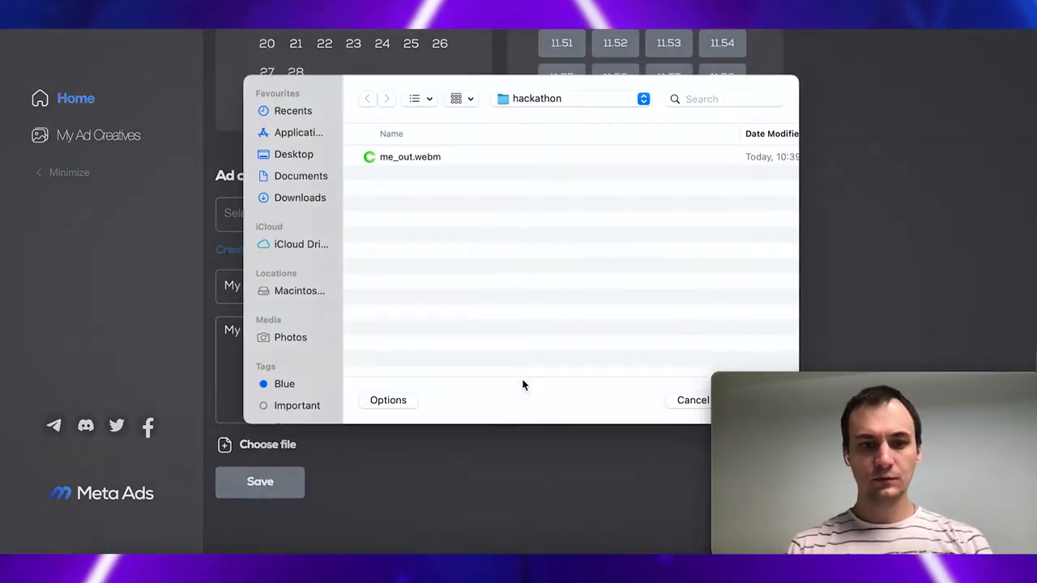
pyautogui.click(408, 156)
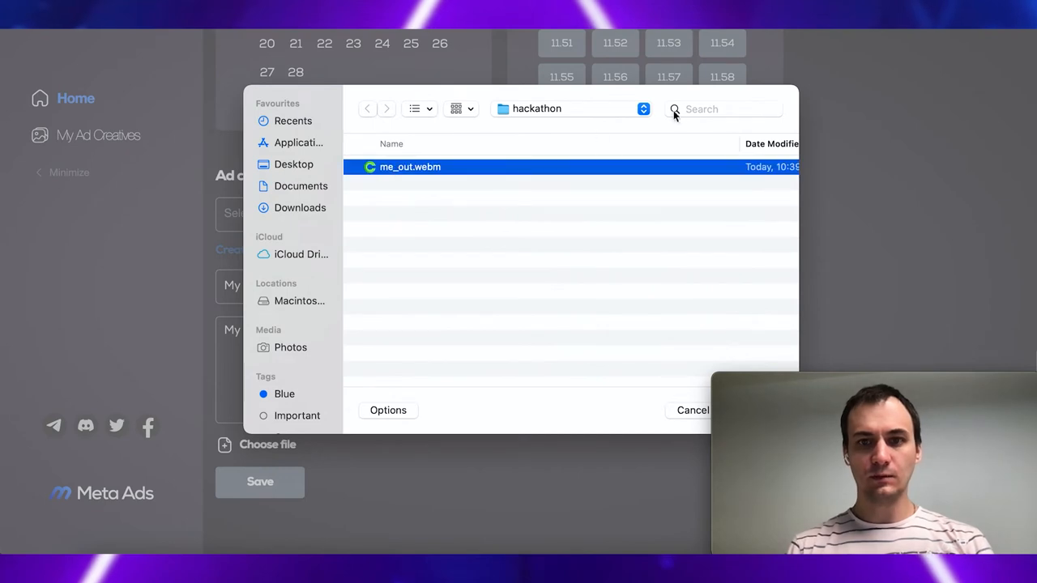
pyautogui.moveTo(677, 357)
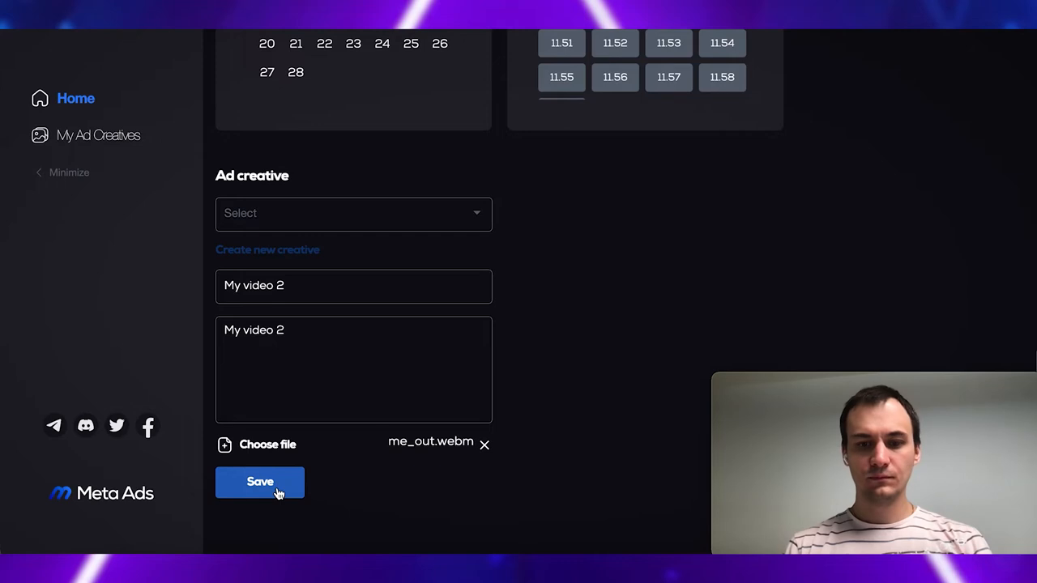
pyautogui.click(260, 482)
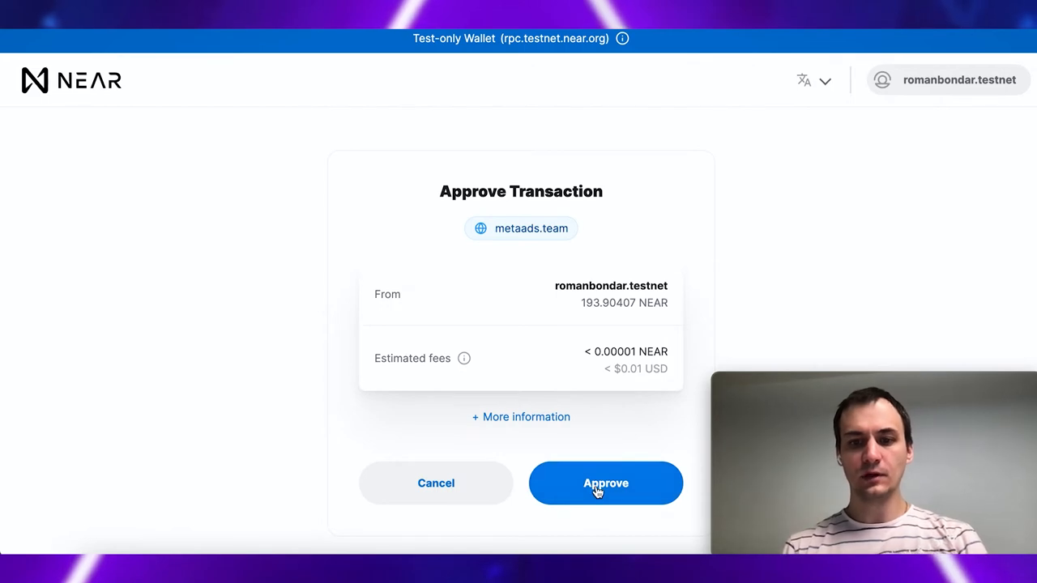
pyautogui.click(605, 483)
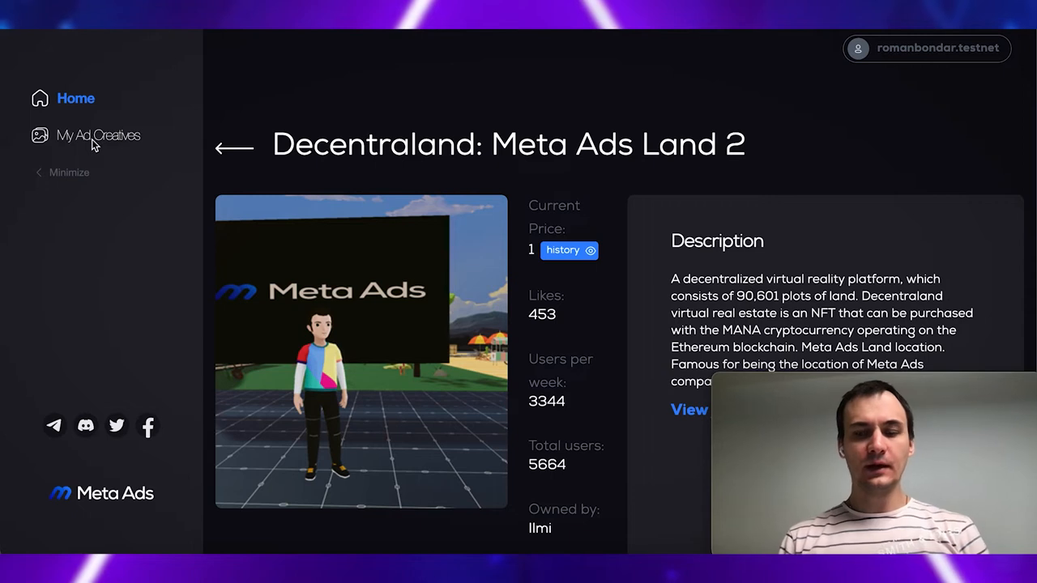
pyautogui.moveTo(94, 141)
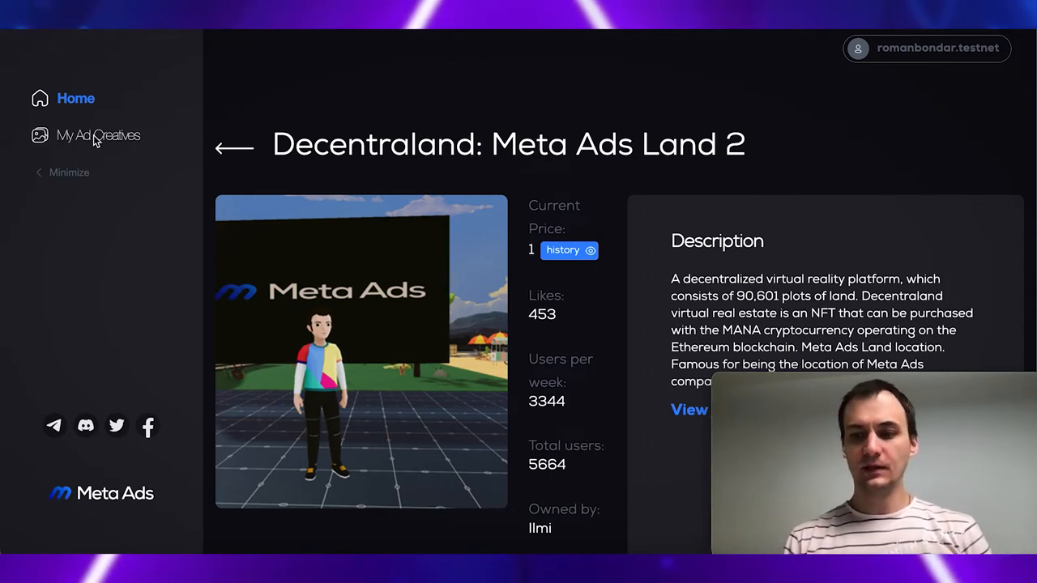
pyautogui.moveTo(101, 142)
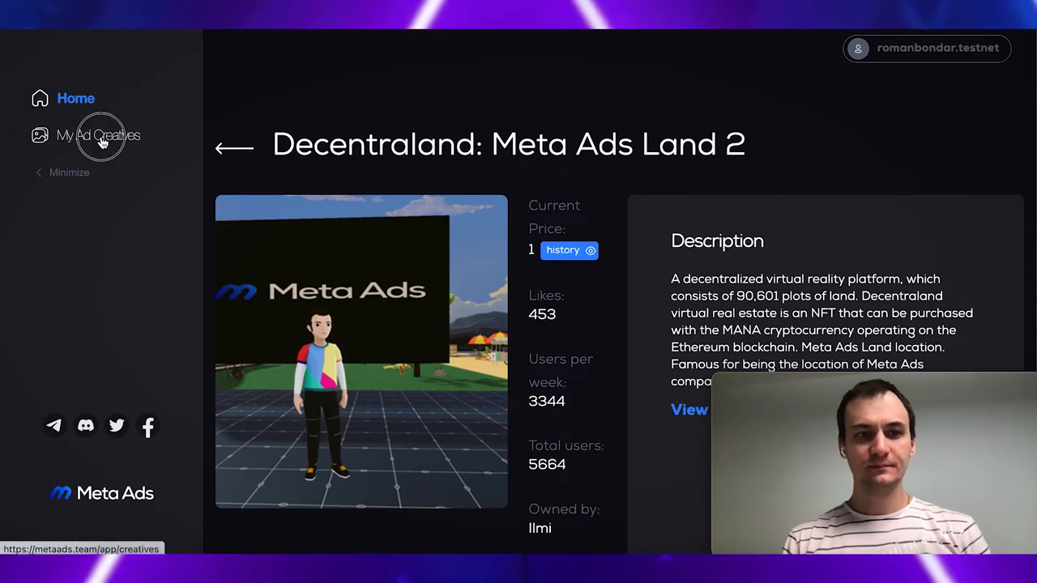
# Open My video 2 from My Ad Creatives and view its NFT.Storage file
pyautogui.click(98, 135)
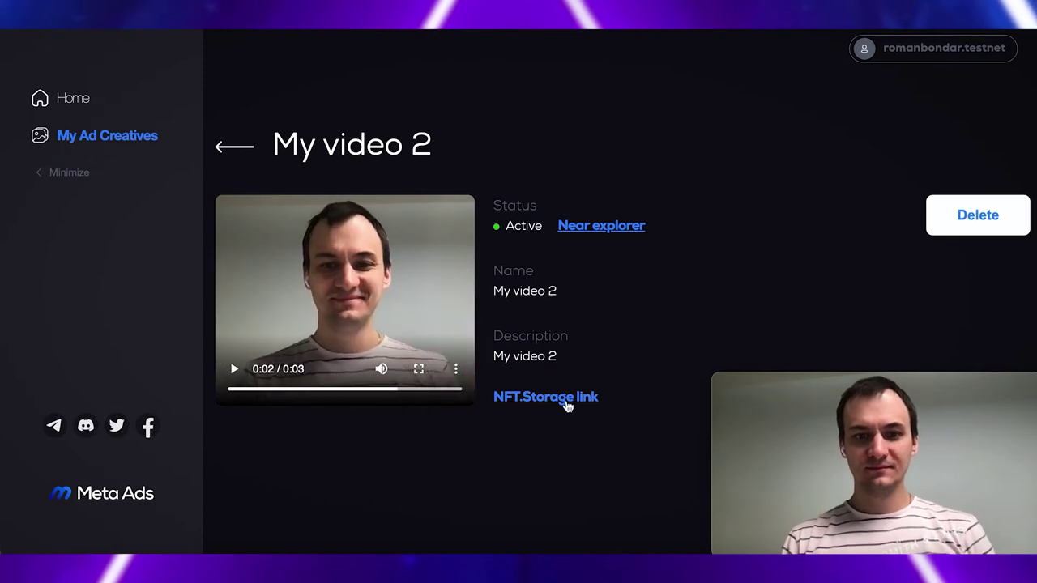
pyautogui.moveTo(565, 404)
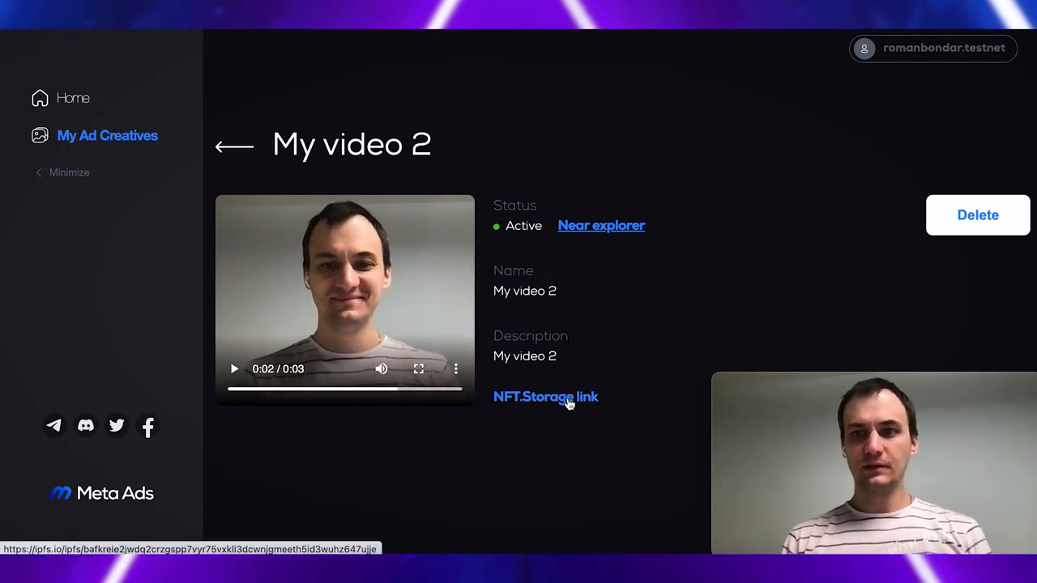
pyautogui.click(545, 396)
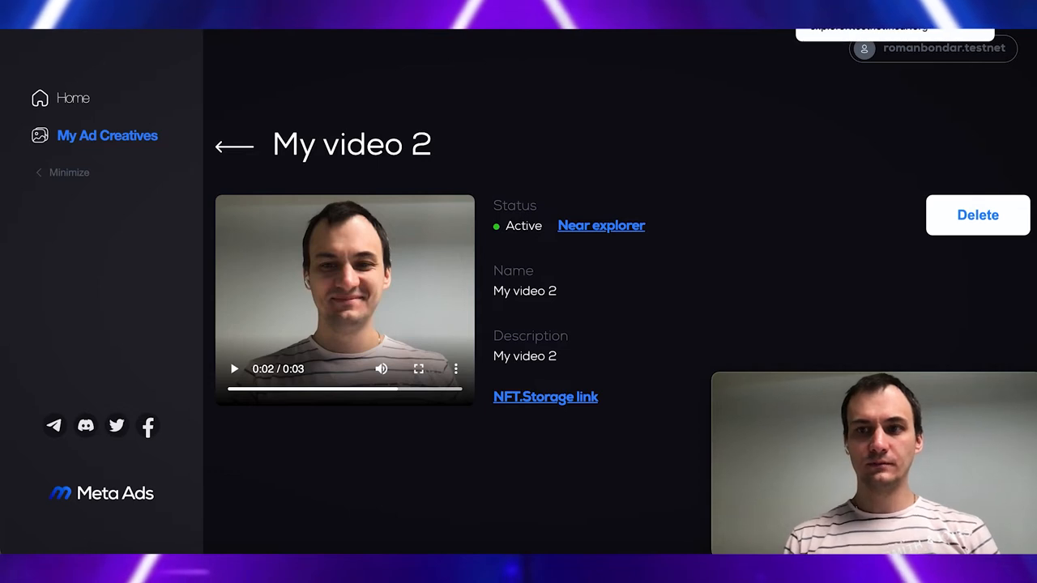
pyautogui.click(600, 225)
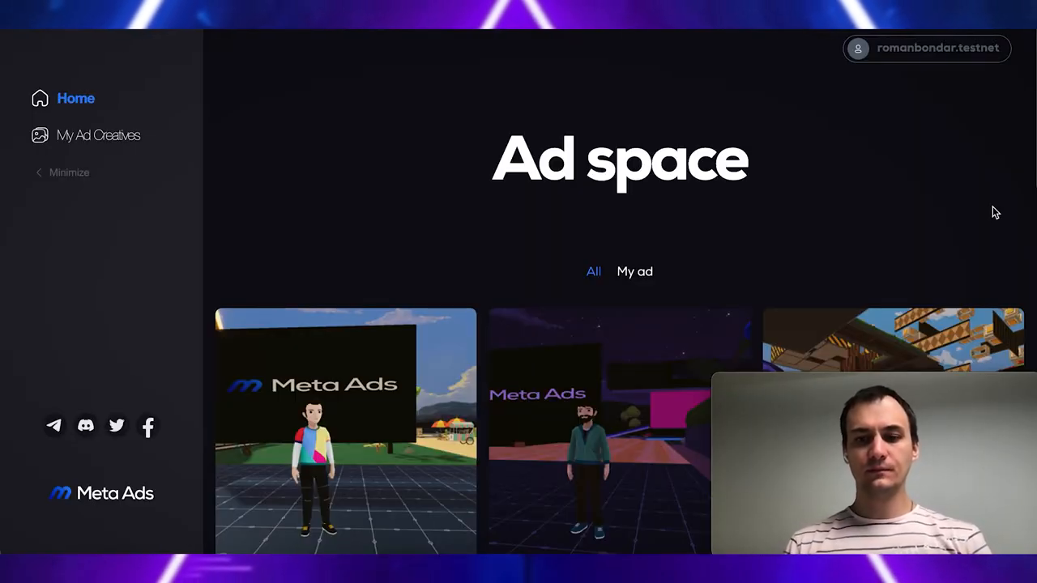
# Reserve the 11.51 slot on February 19 at the City Mall ad space
pyautogui.scroll(-3)
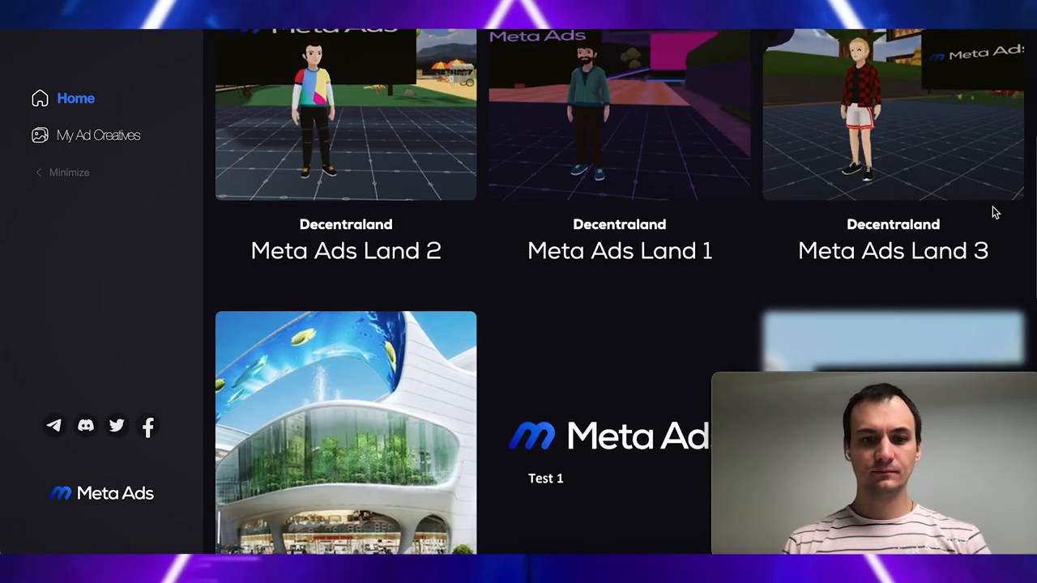
pyautogui.scroll(-3)
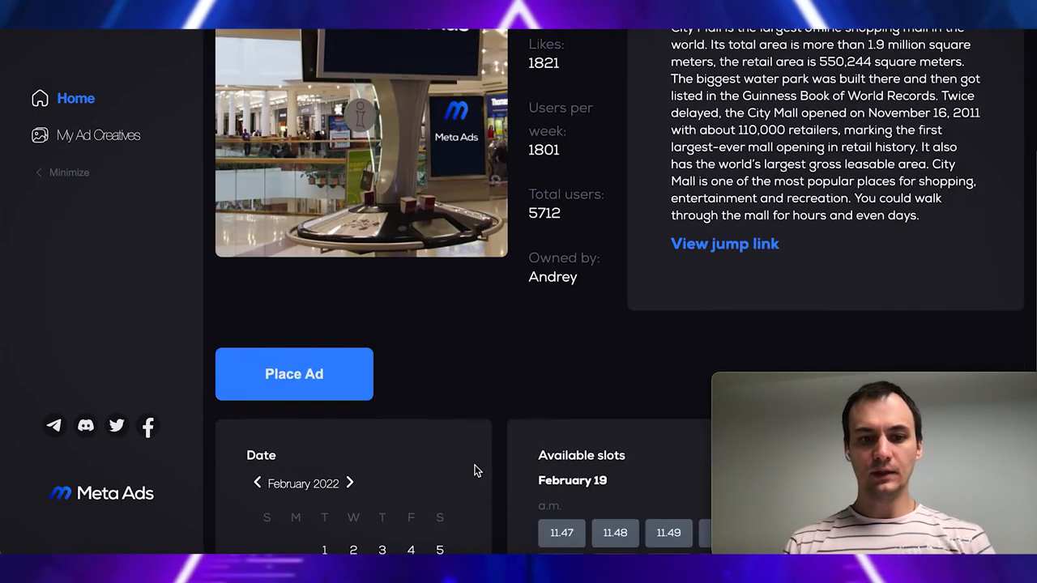
pyautogui.scroll(-3)
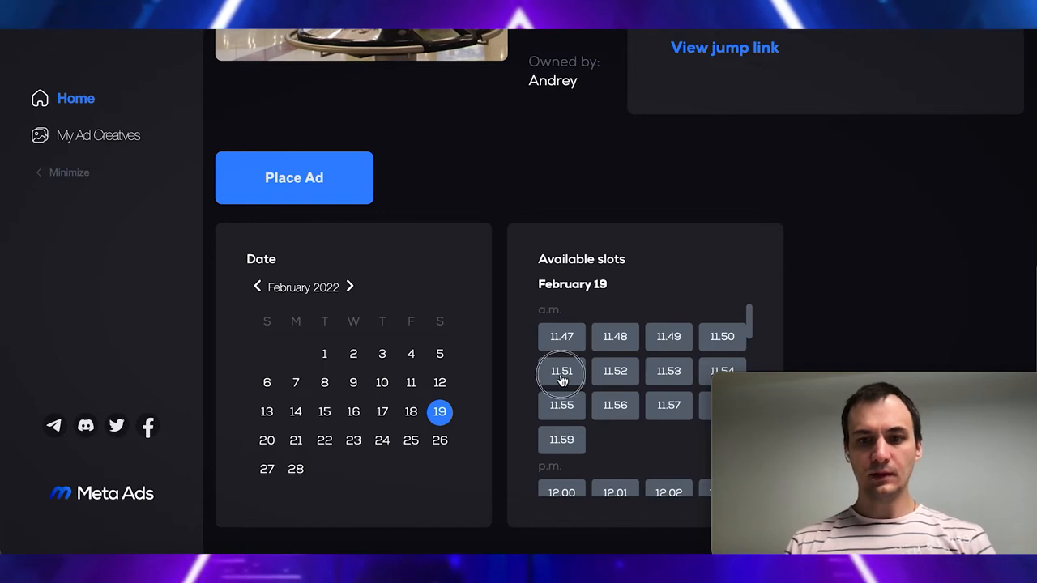
pyautogui.click(561, 370)
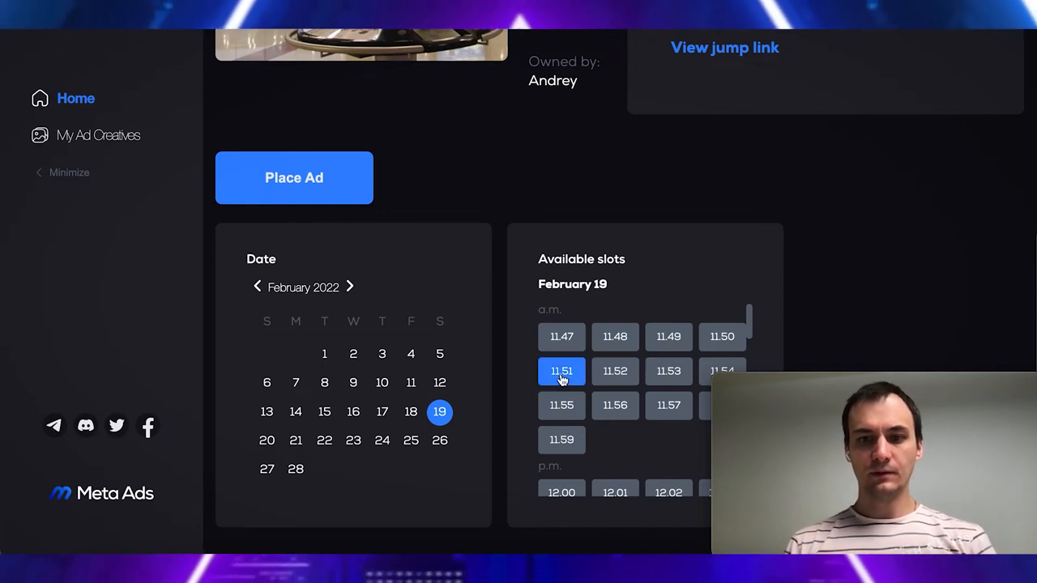
# Select My video 2 as the ad creative and pay for the placement
pyautogui.scroll(-3)
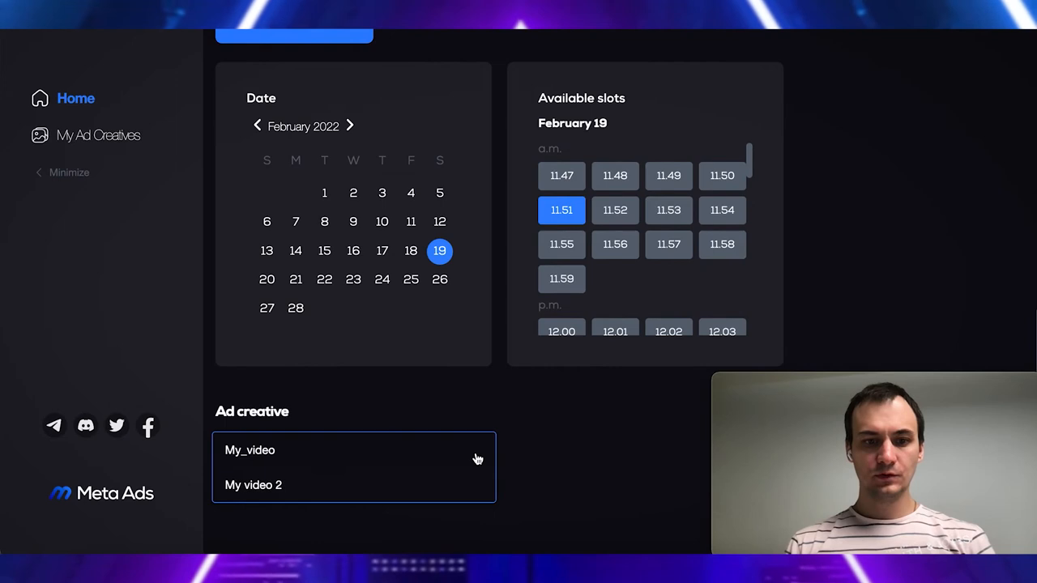
pyautogui.click(253, 485)
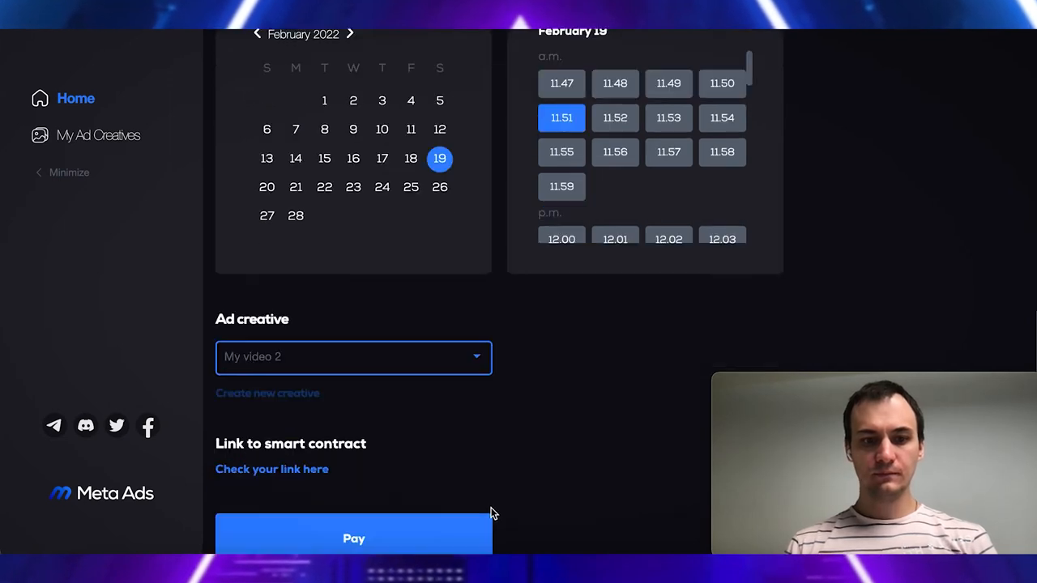
pyautogui.scroll(-3)
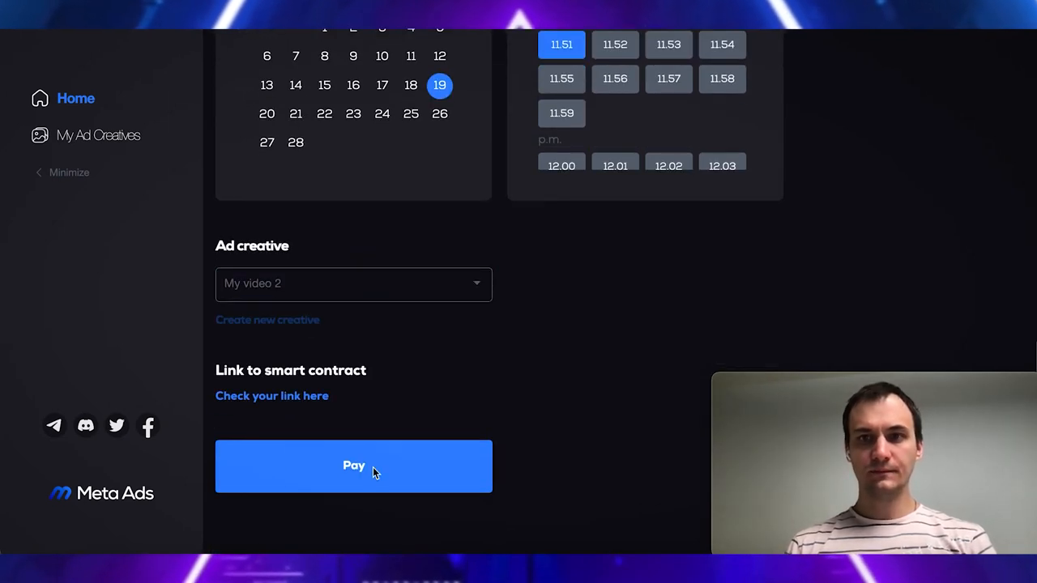
pyautogui.click(353, 466)
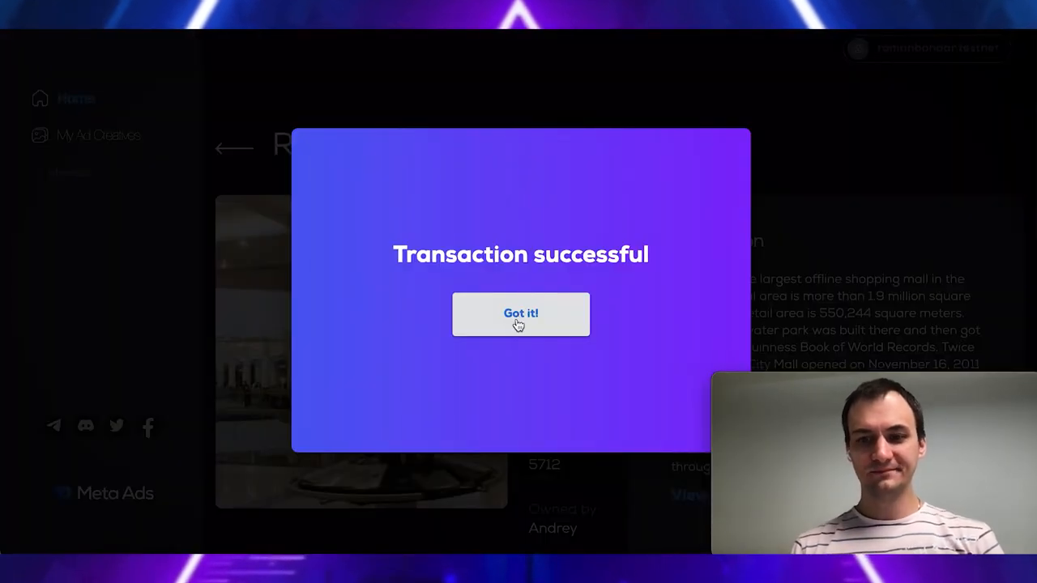
pyautogui.click(520, 314)
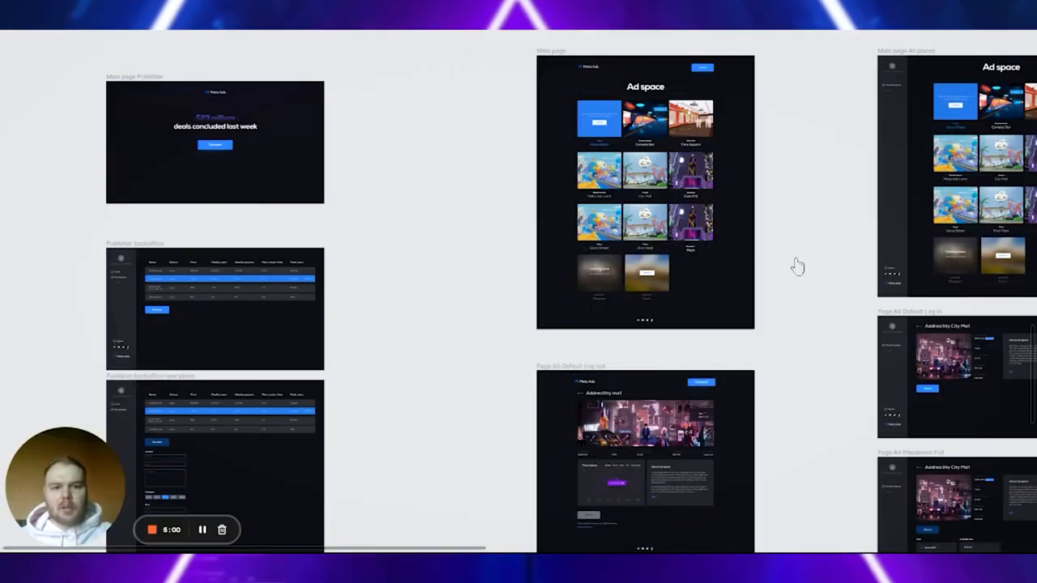
pyautogui.moveTo(828, 271)
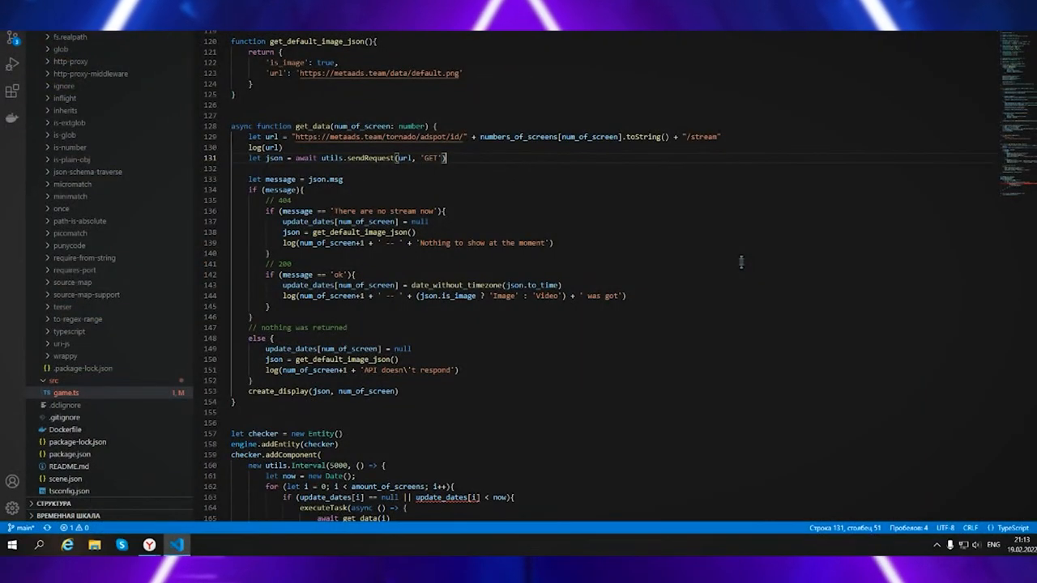
pyautogui.moveTo(762, 249)
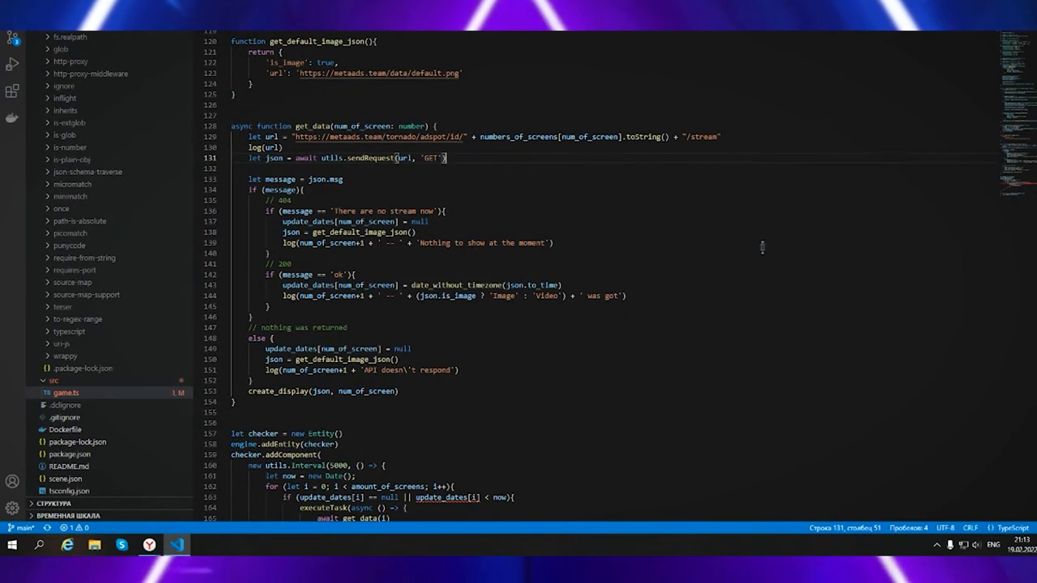
pyautogui.moveTo(754, 242)
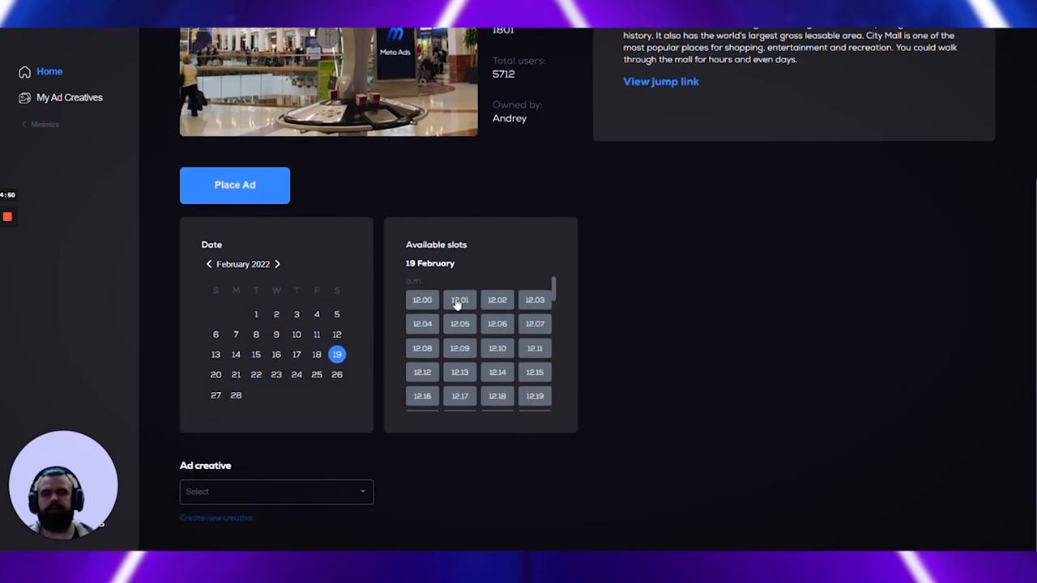
pyautogui.scroll(3)
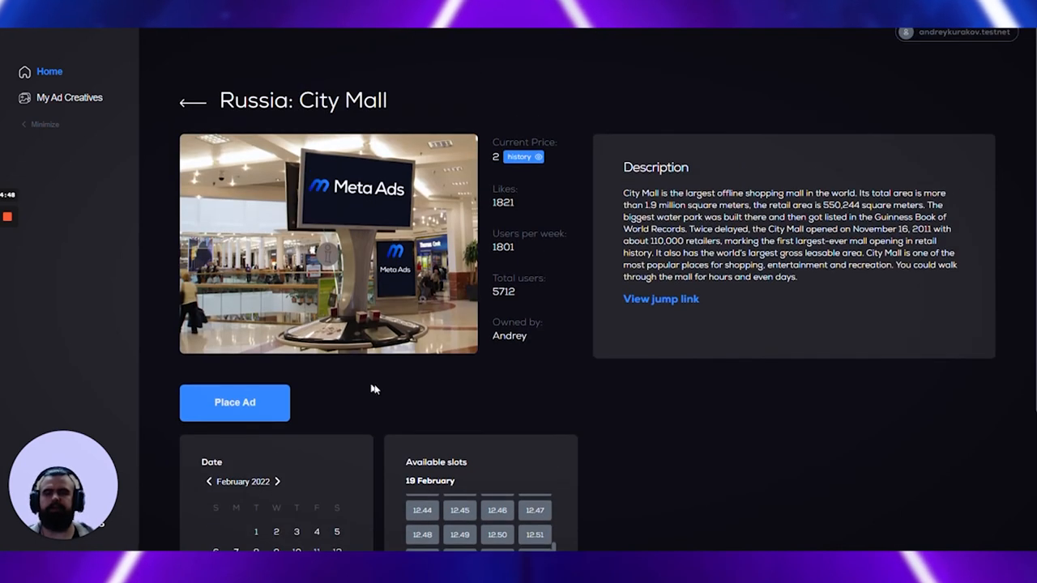
pyautogui.scroll(-3)
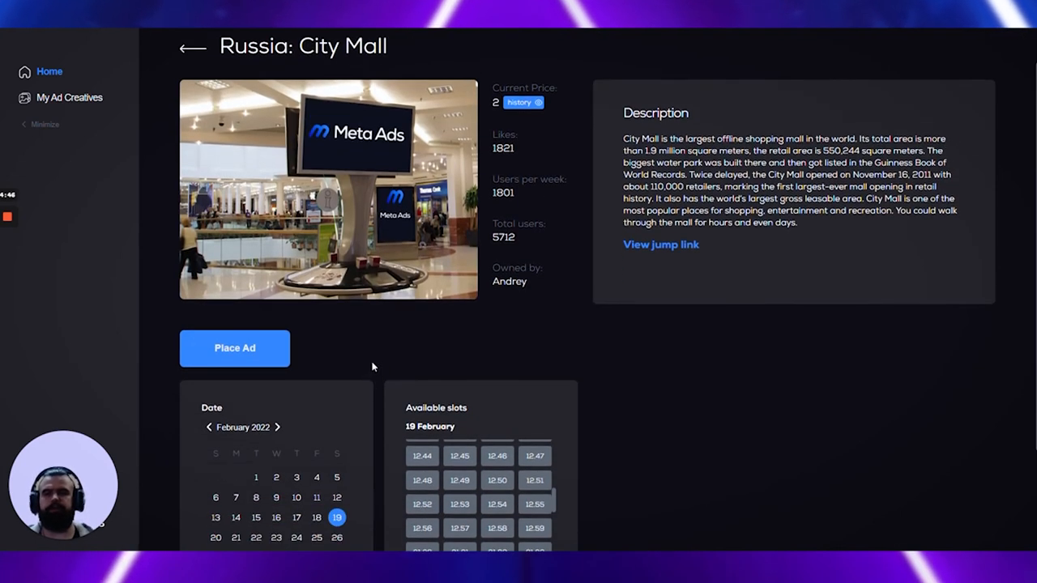
pyautogui.moveTo(401, 346)
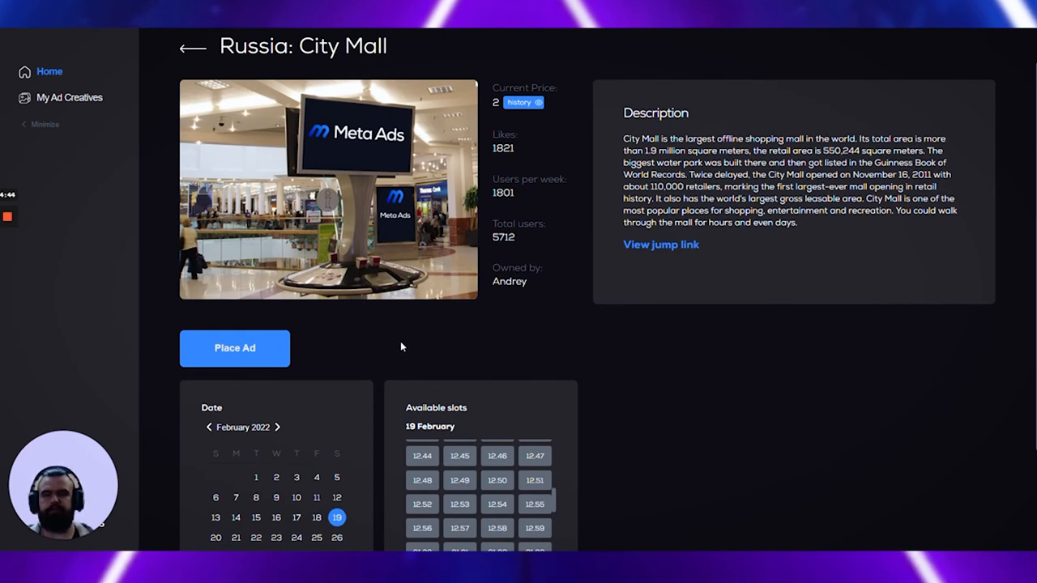
pyautogui.moveTo(621, 196)
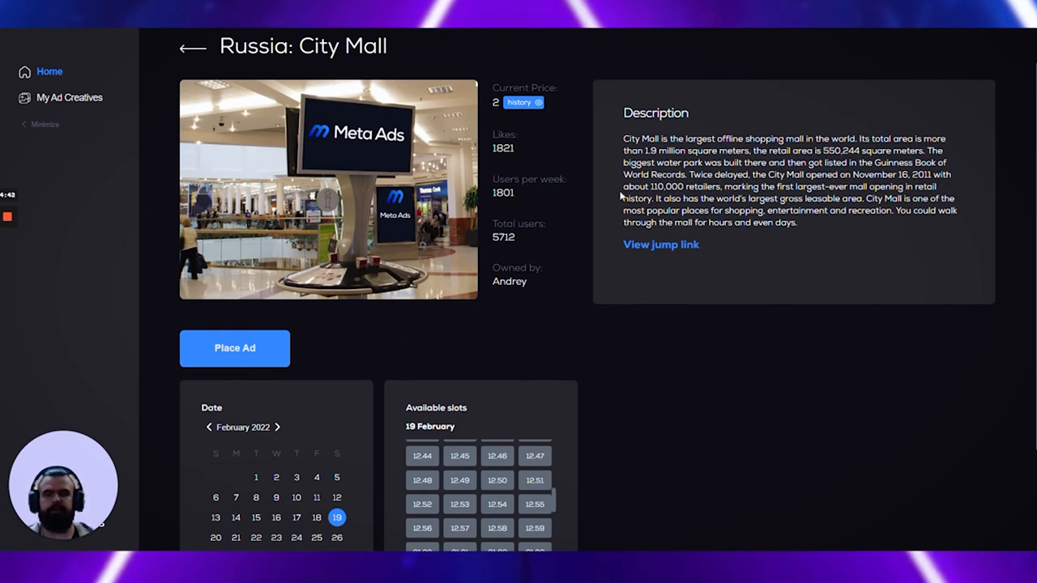
# Log in to the Ad space site with a wallet, raising MetaMask's signature request
pyautogui.click(188, 45)
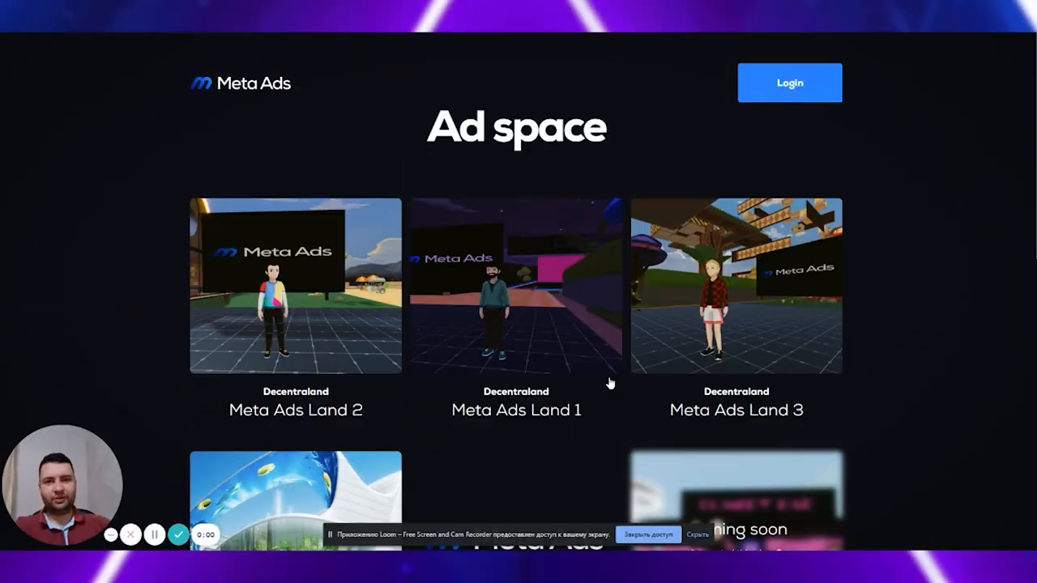
pyautogui.moveTo(629, 330)
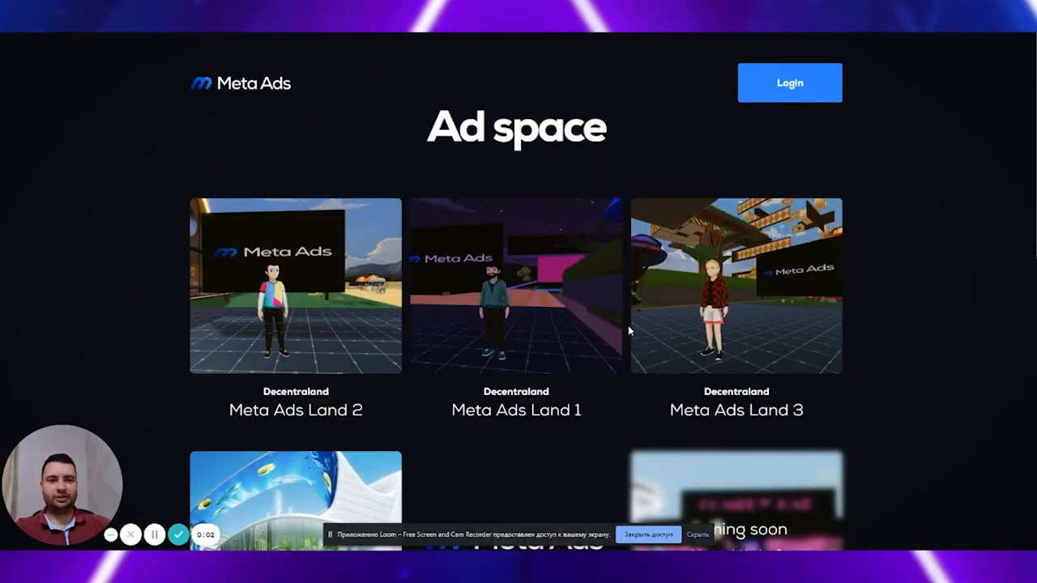
pyautogui.moveTo(636, 211)
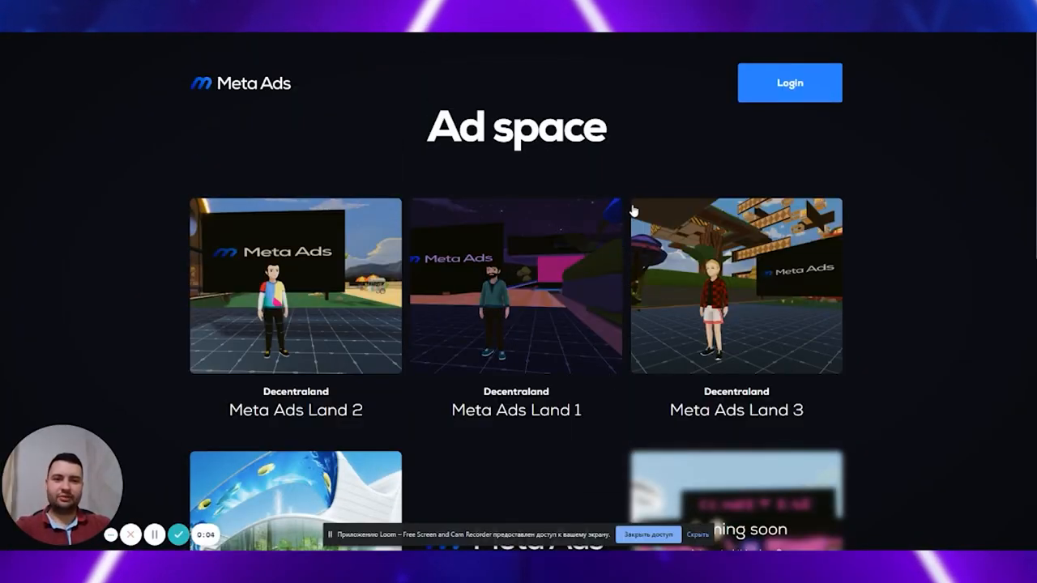
pyautogui.moveTo(765, 120)
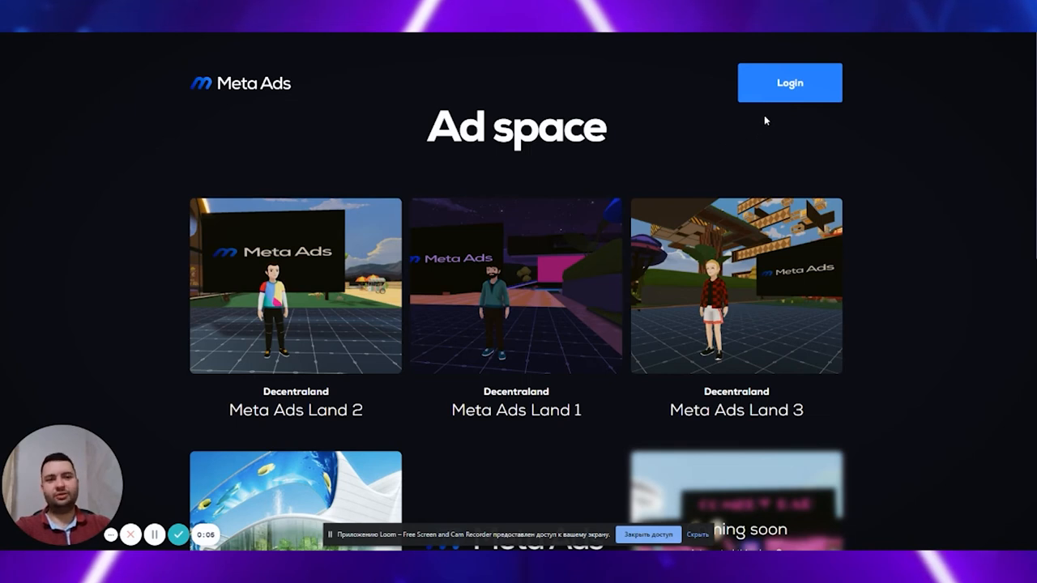
pyautogui.moveTo(815, 86)
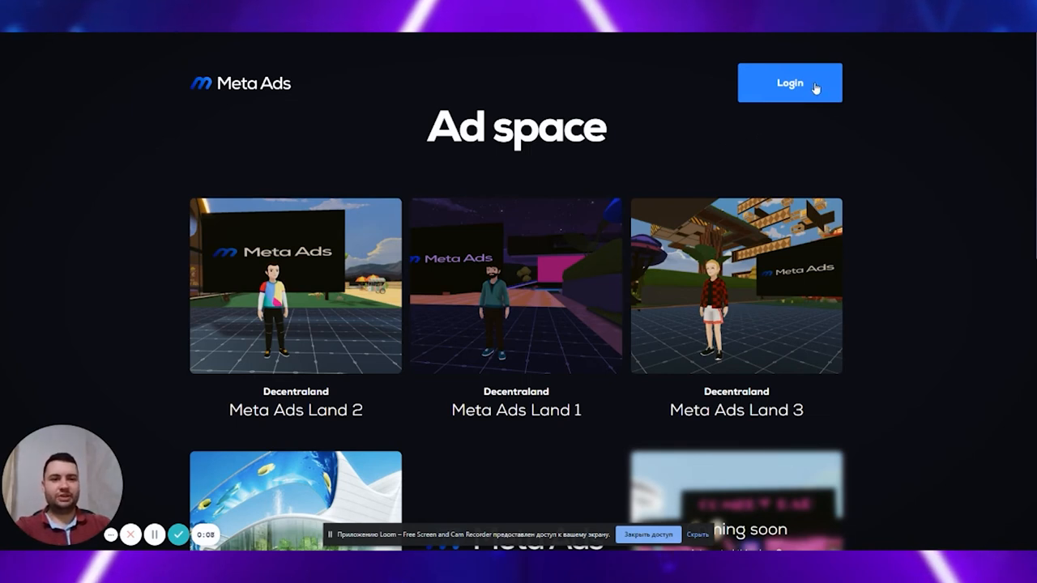
pyautogui.click(790, 82)
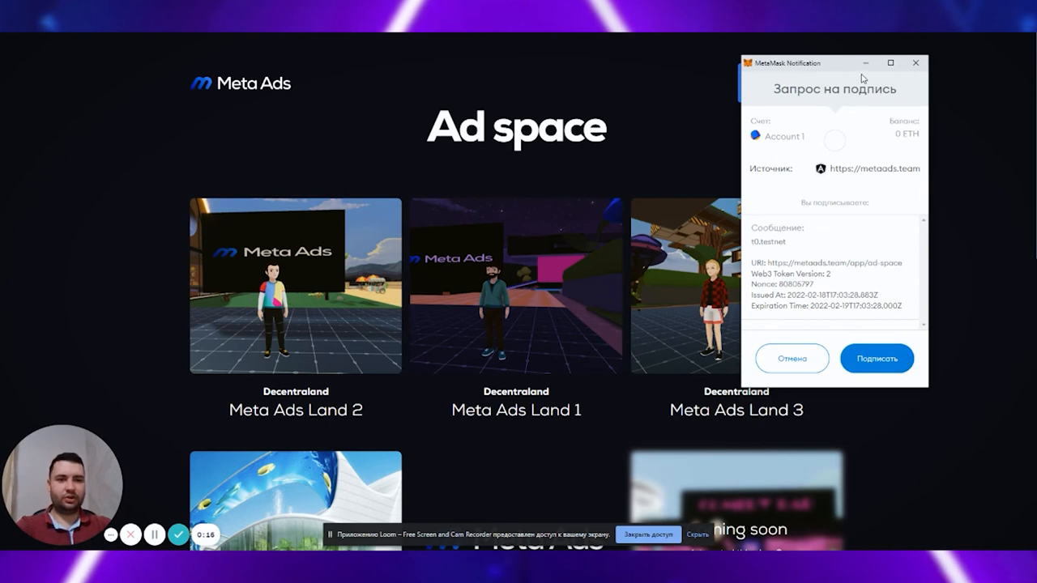
pyautogui.click(877, 358)
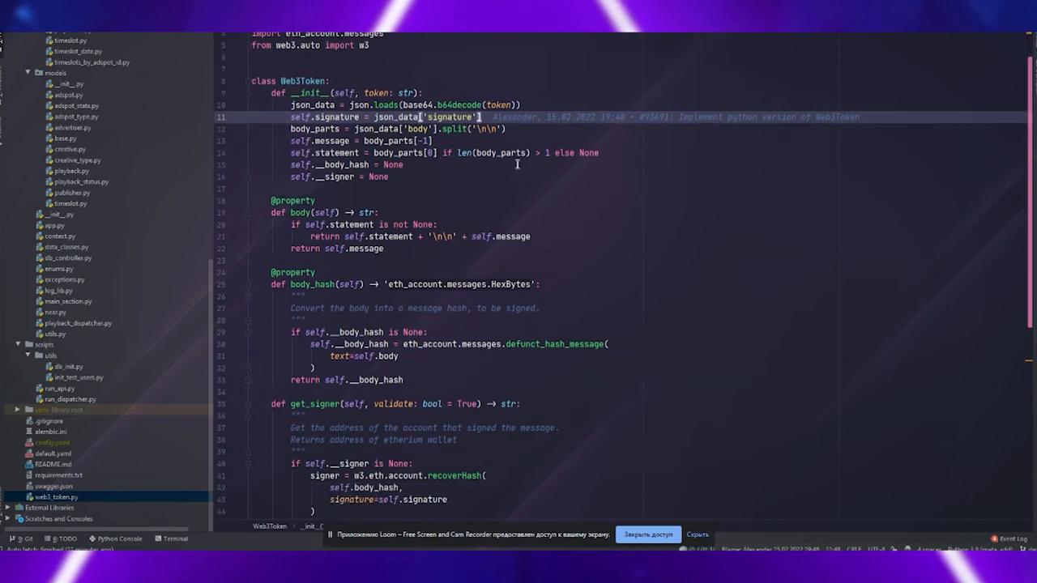
# Scroll through web3_token.py, then the PlaybackDispatcher class in playback_dispatcher.py
pyautogui.scroll(-3)
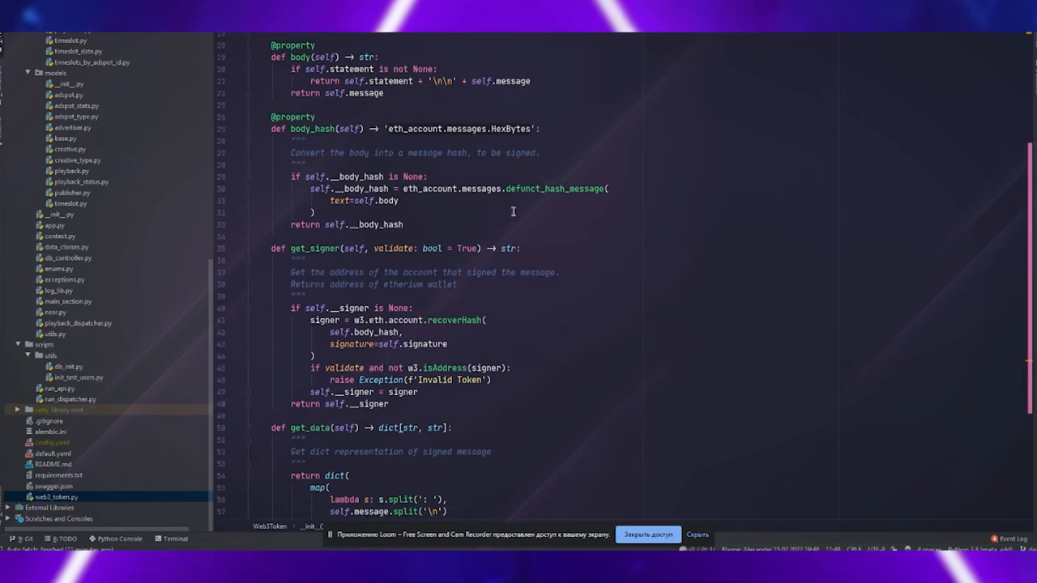
pyautogui.scroll(-3)
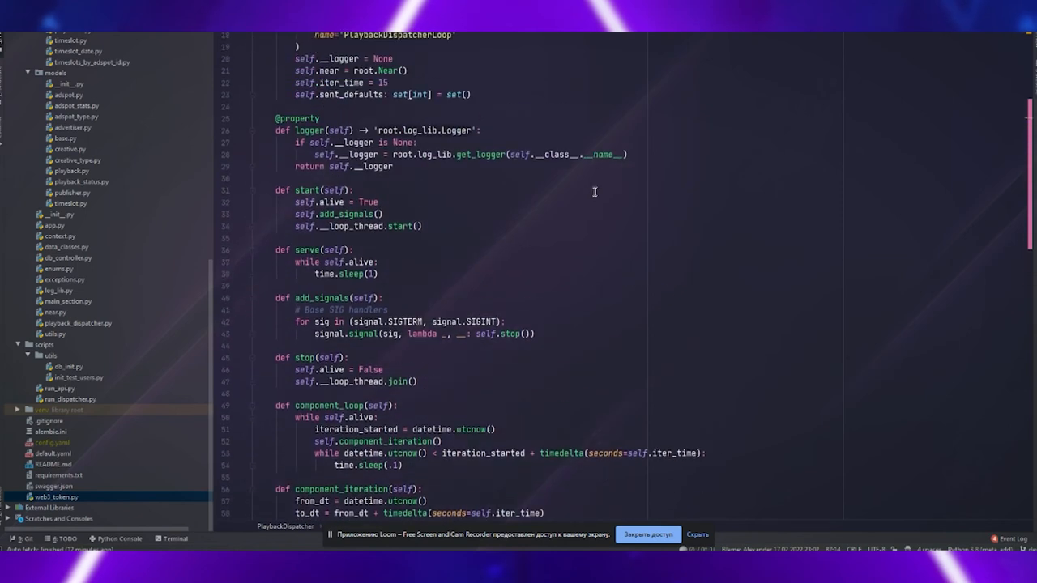
pyautogui.scroll(3)
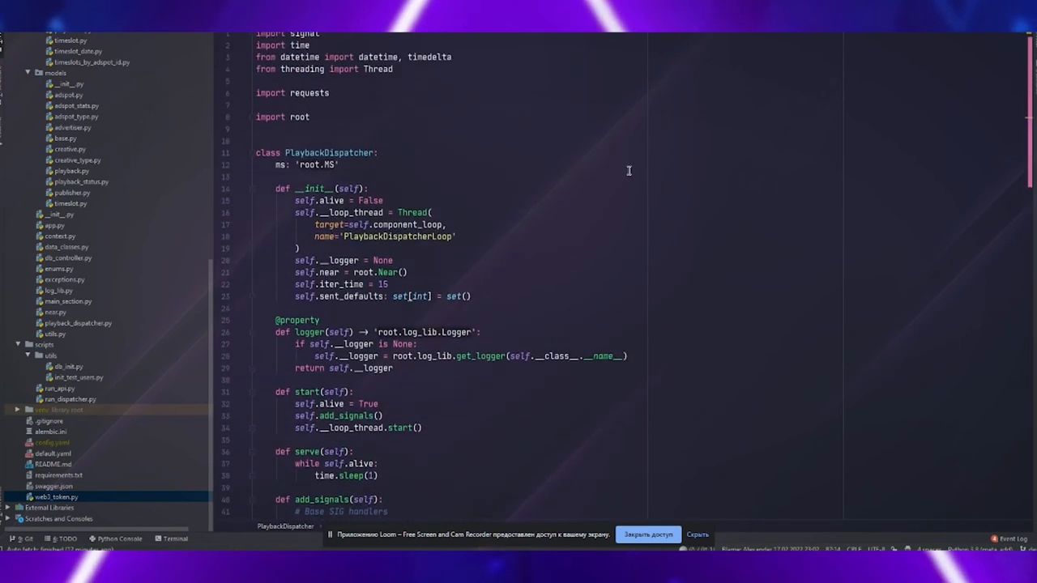
pyautogui.scroll(-3)
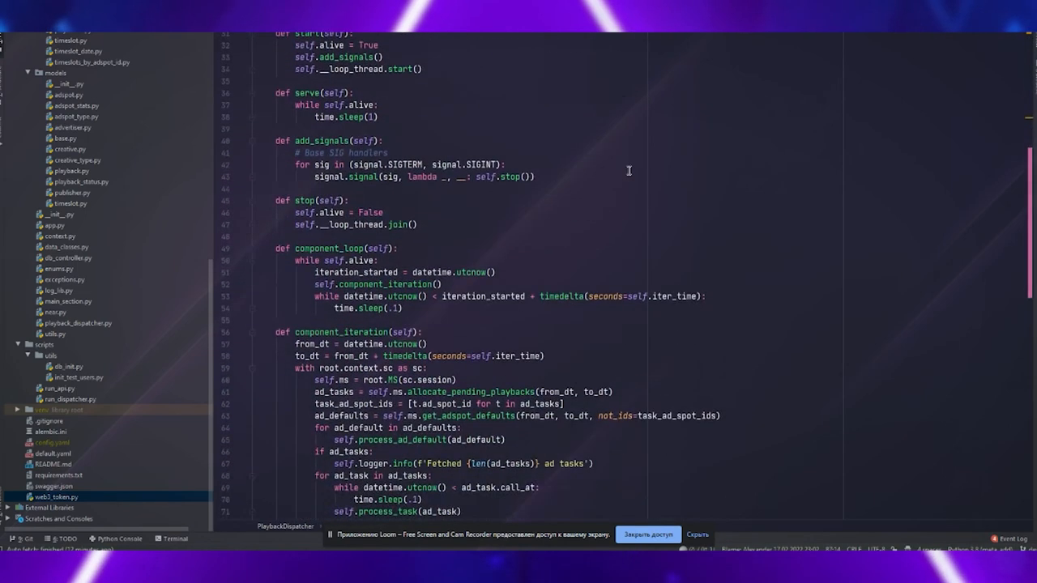
pyautogui.scroll(-3)
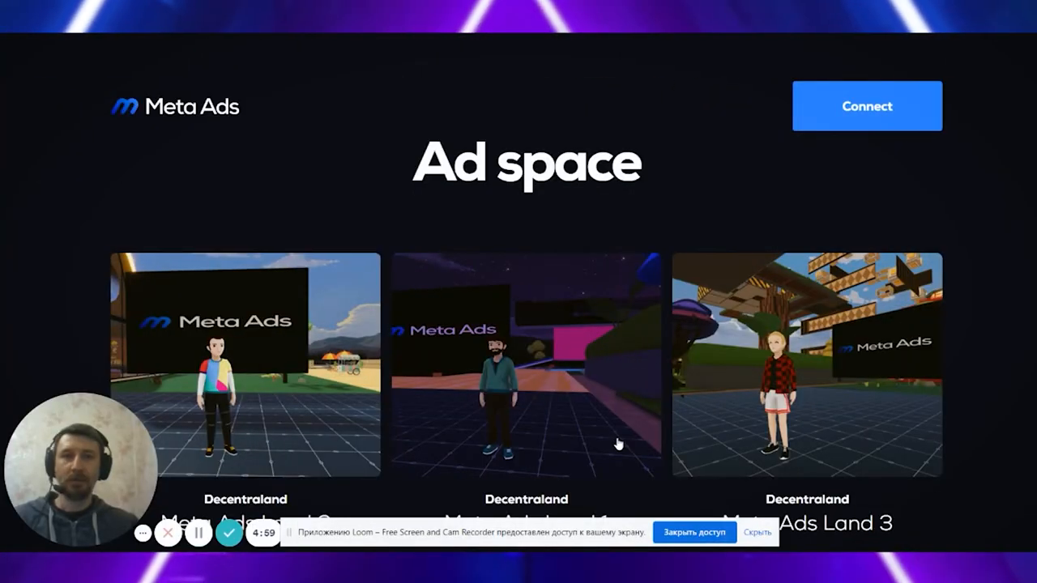
pyautogui.moveTo(853, 106)
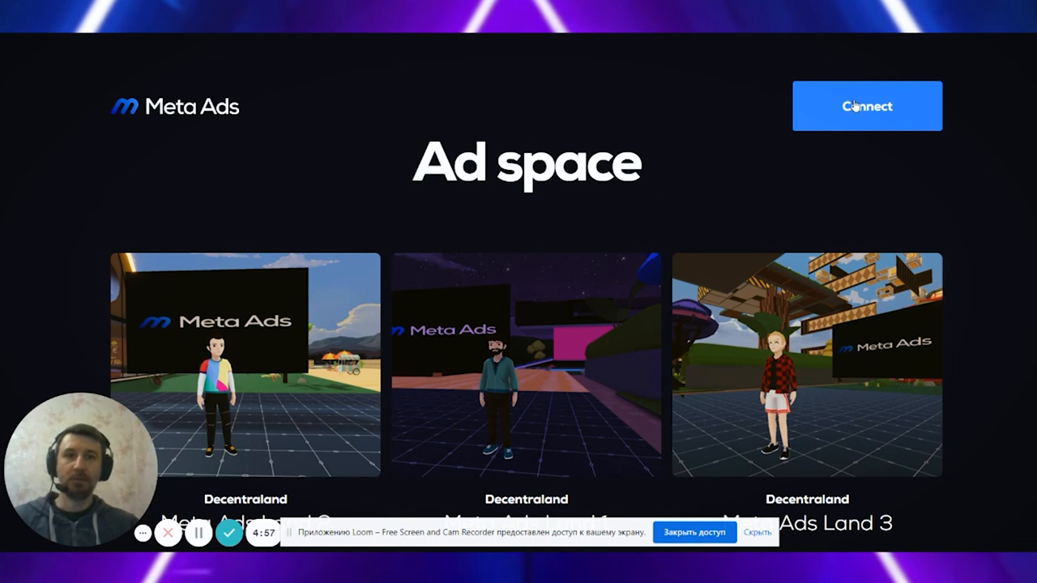
# Press Connect on the Ad space page to reach the NEAR testnet wallet prompt
pyautogui.click(866, 106)
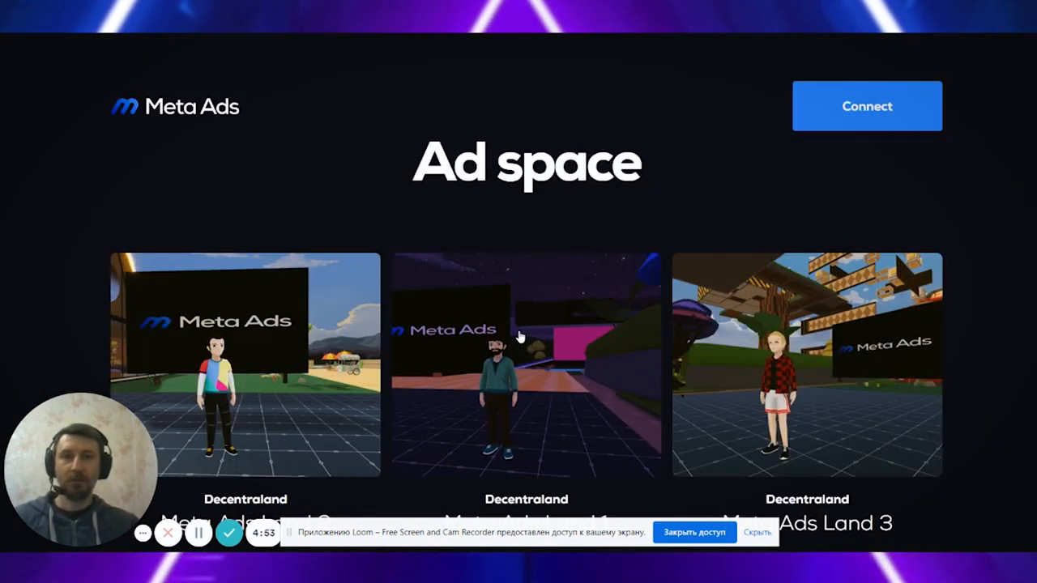
pyautogui.click(867, 106)
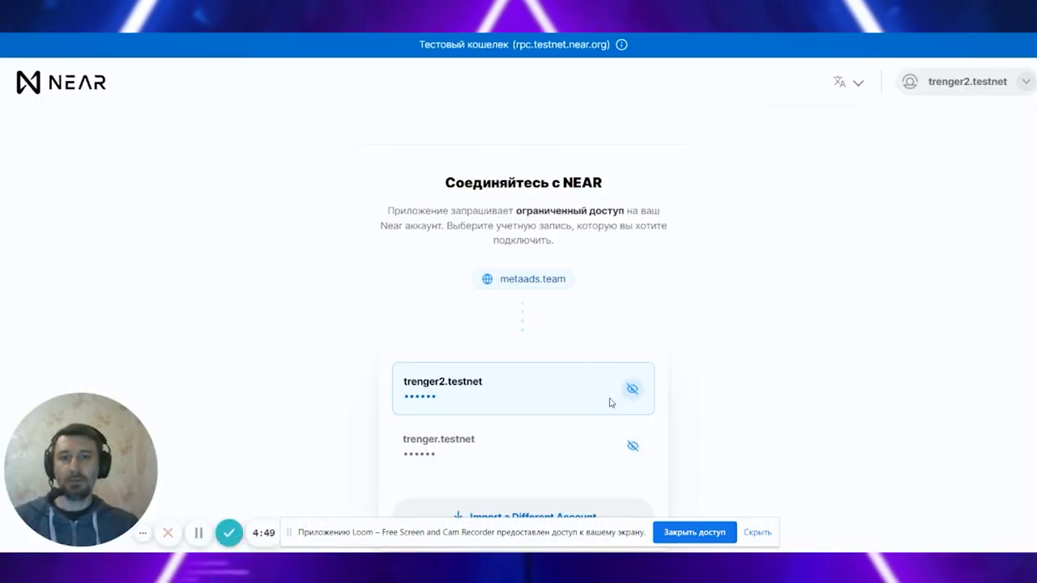
# Select the trenger2.testnet account and approve its limited-access connection to metaads.team
pyautogui.click(522, 388)
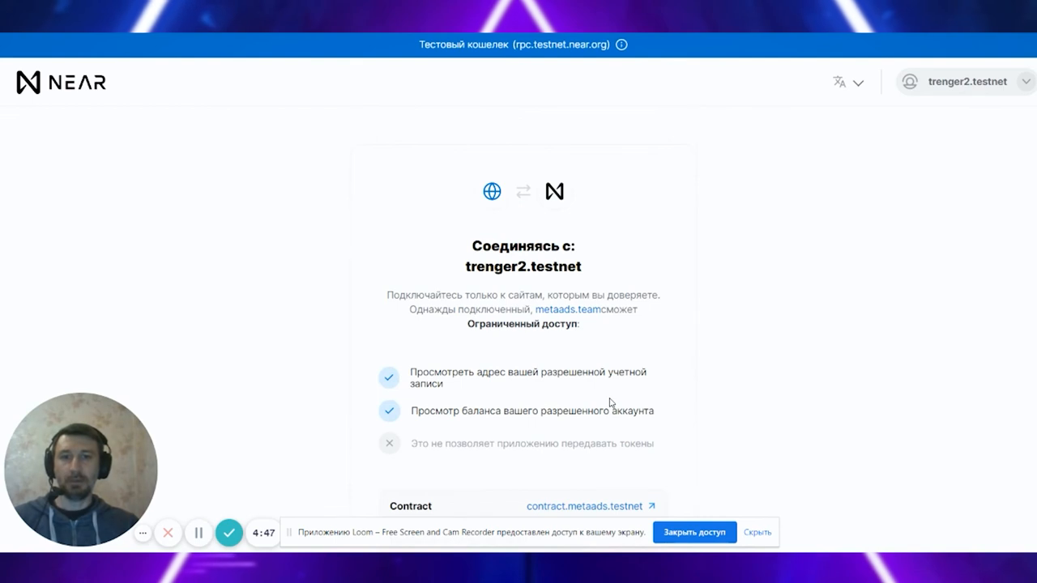
pyautogui.scroll(-3)
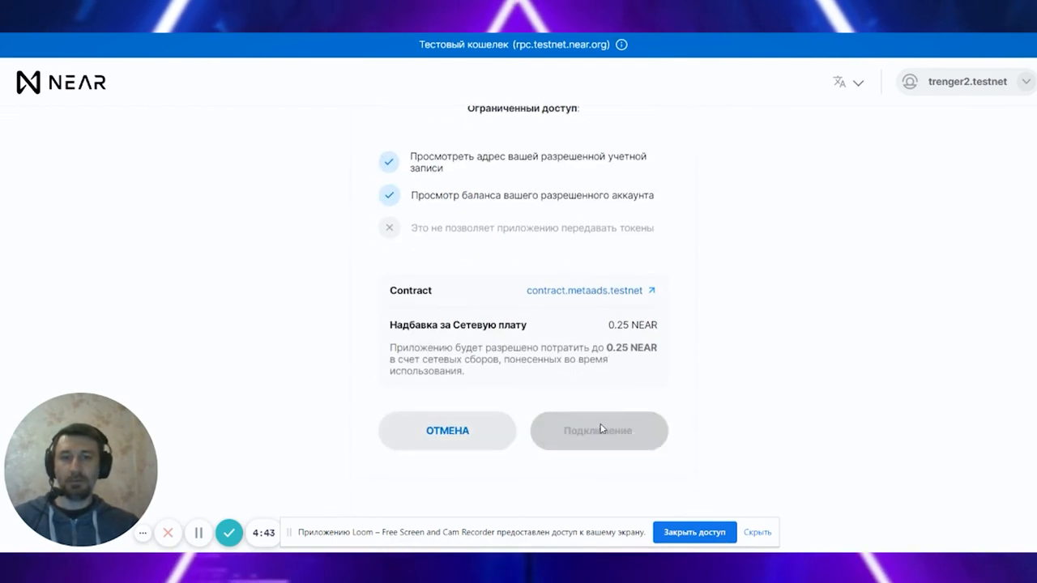
pyautogui.click(598, 430)
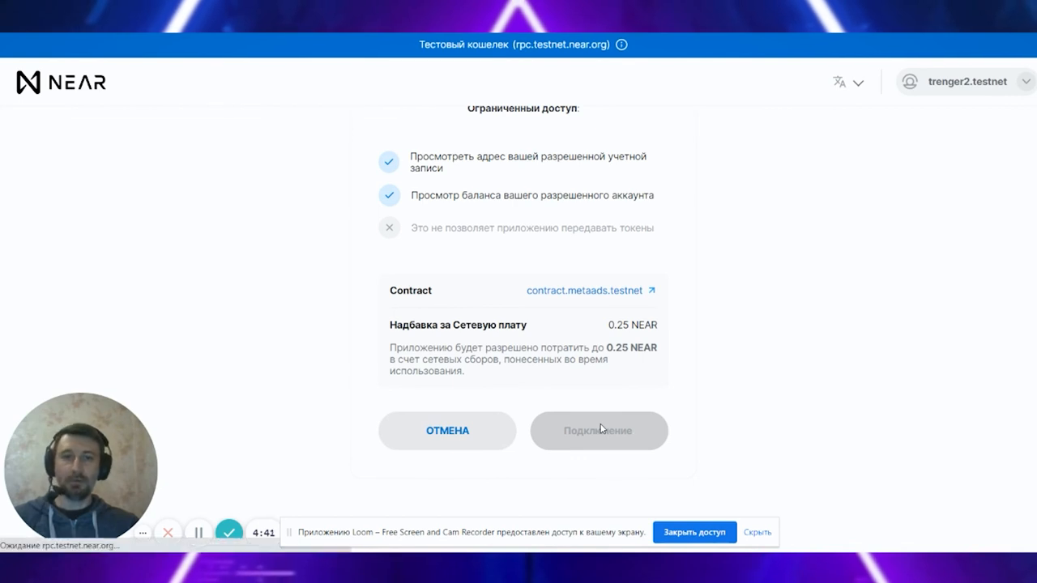
pyautogui.click(598, 431)
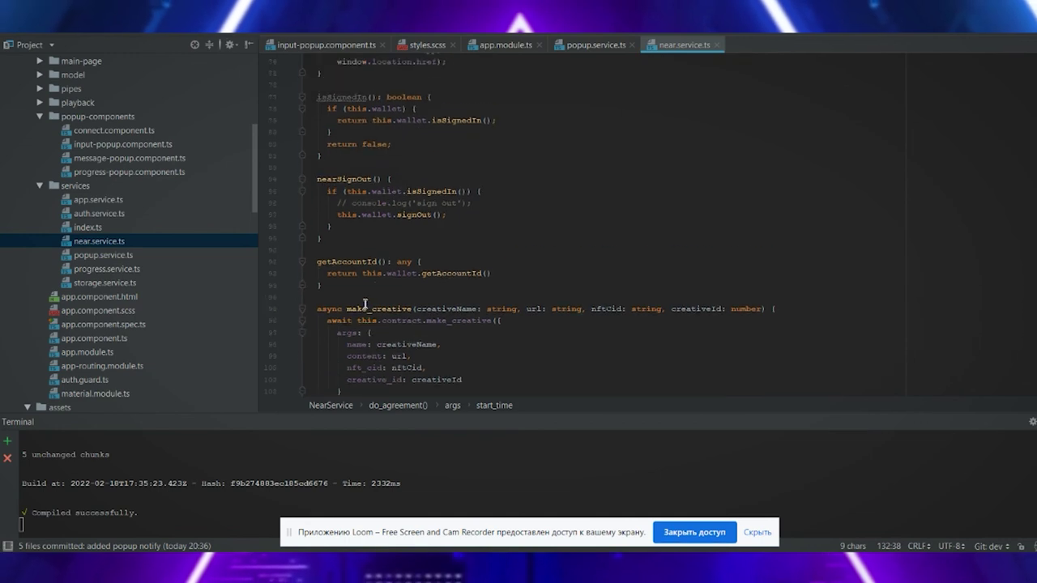
pyautogui.scroll(-3)
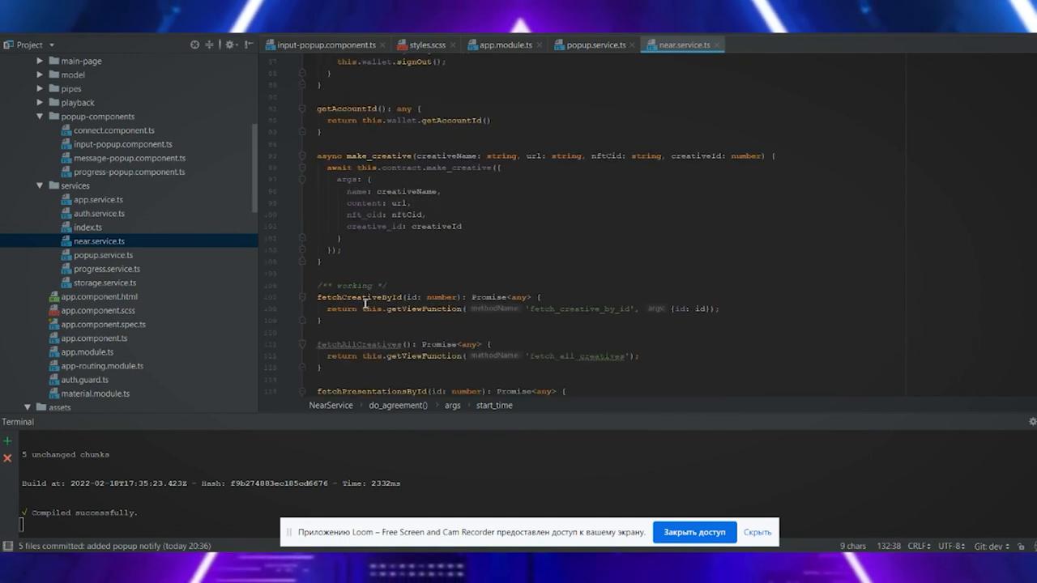